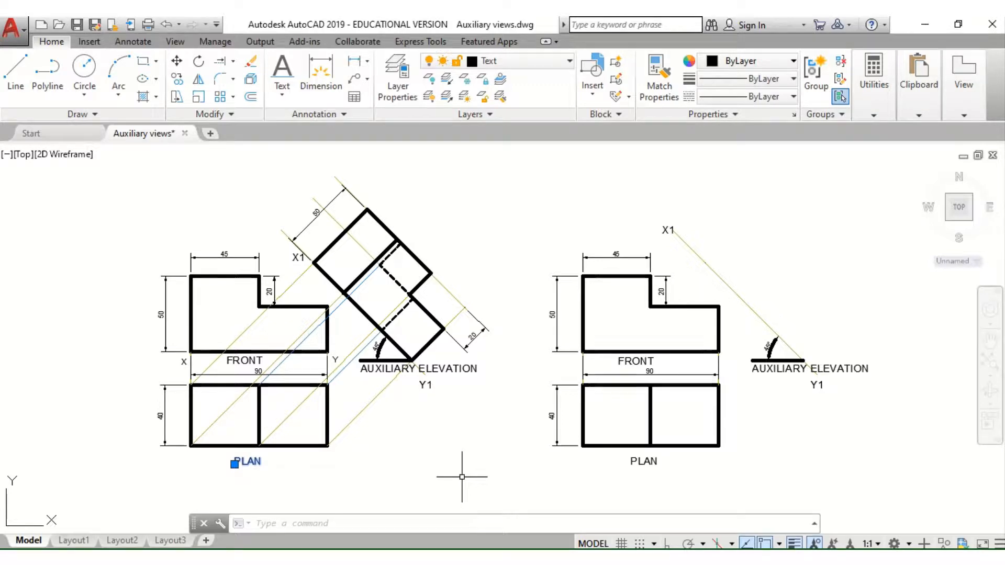
mouse_move(441, 464)
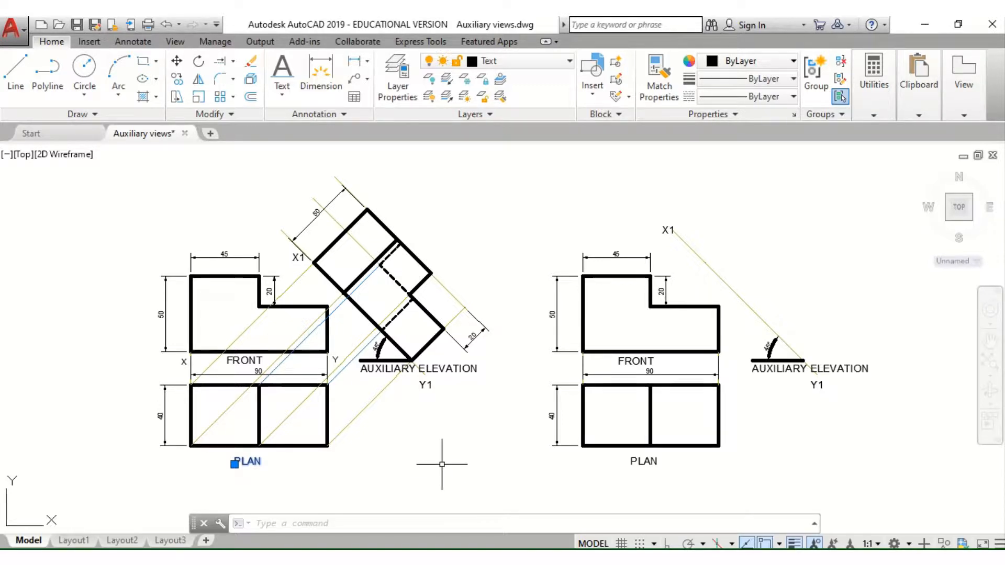
mouse_move(434, 461)
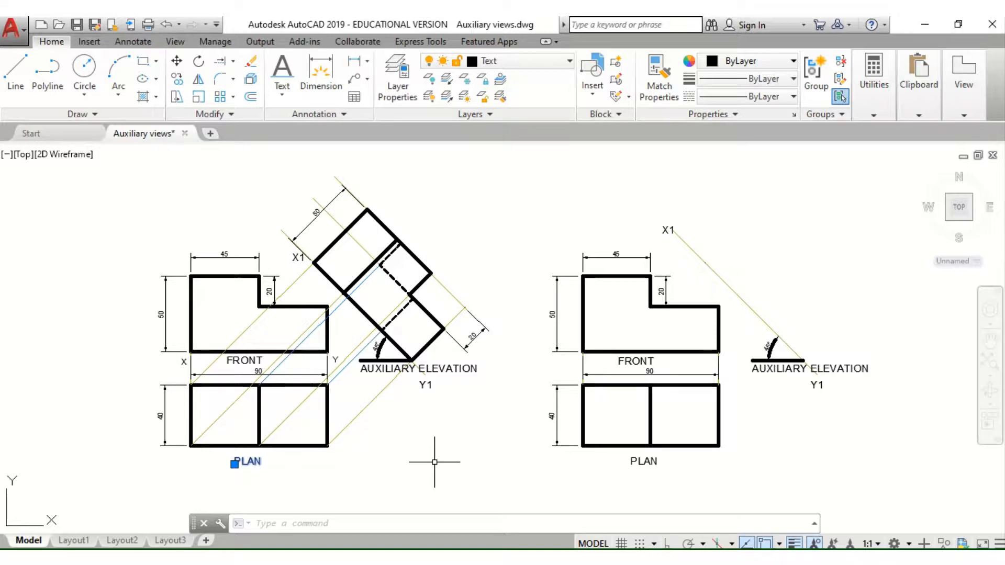
mouse_move(309, 482)
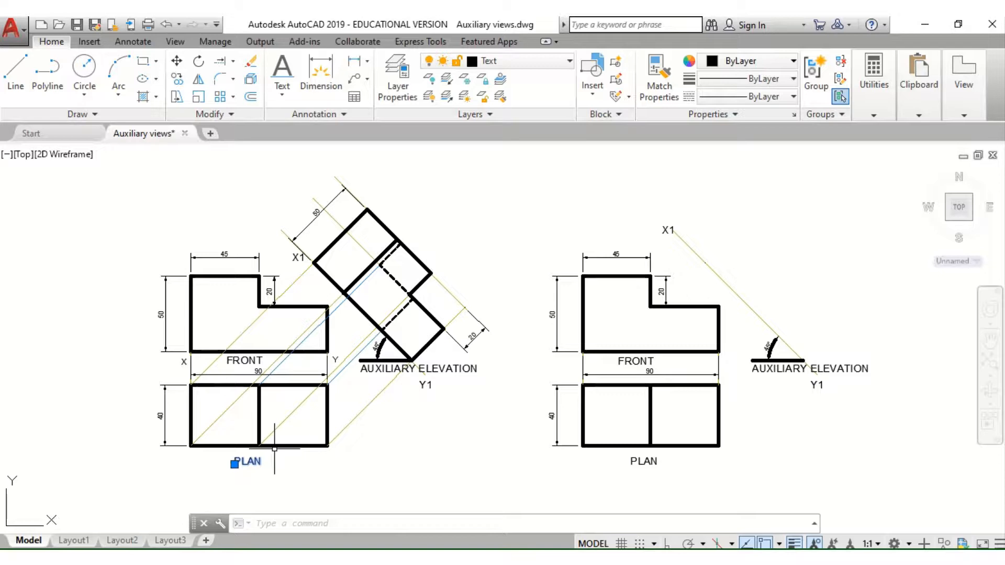
mouse_move(246, 439)
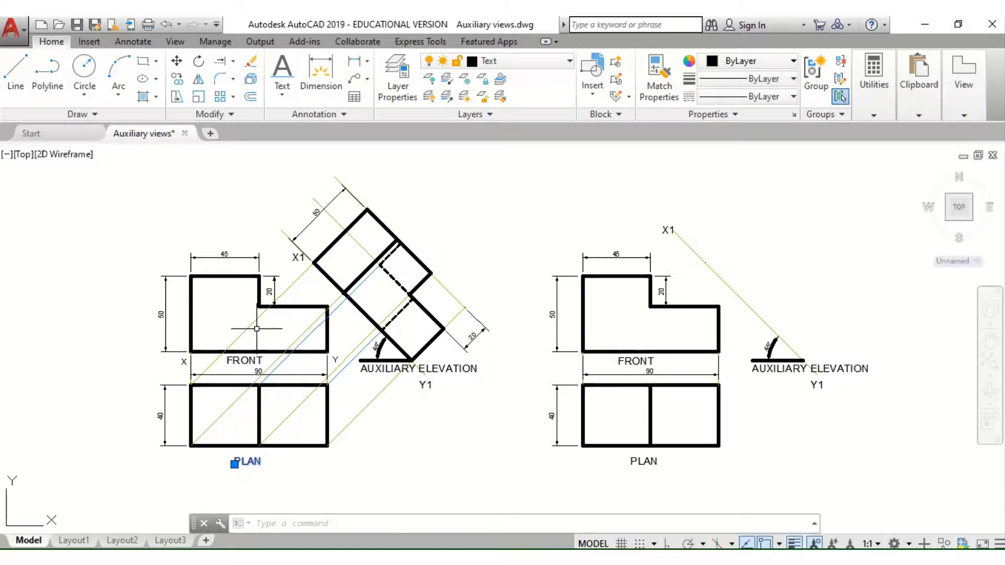
mouse_move(127, 320)
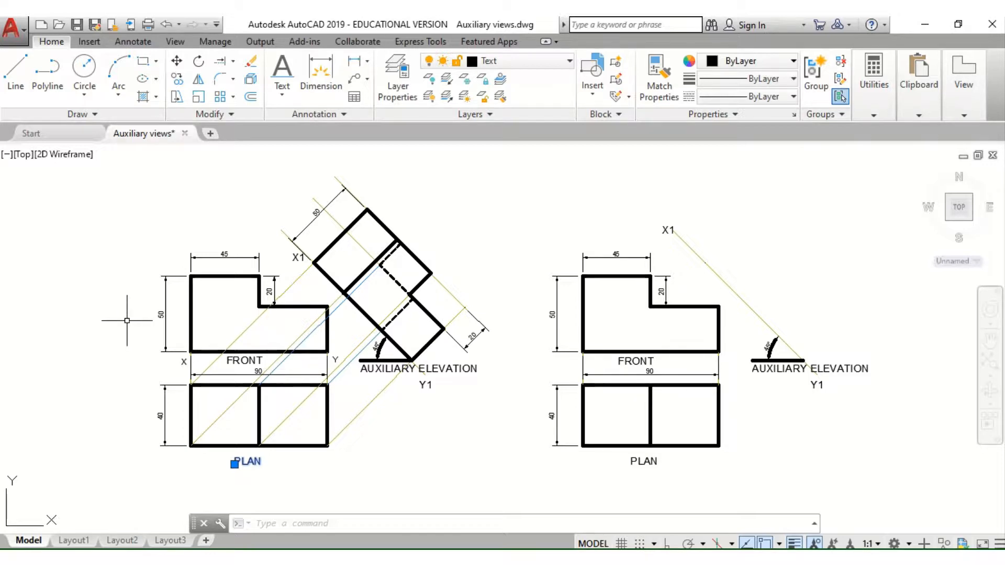
mouse_move(272, 400)
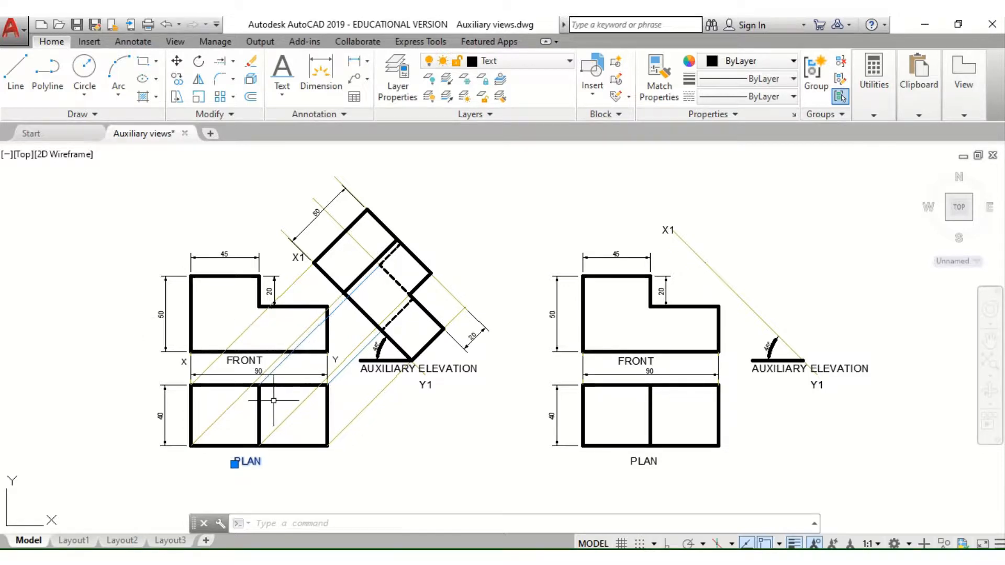
mouse_move(272, 413)
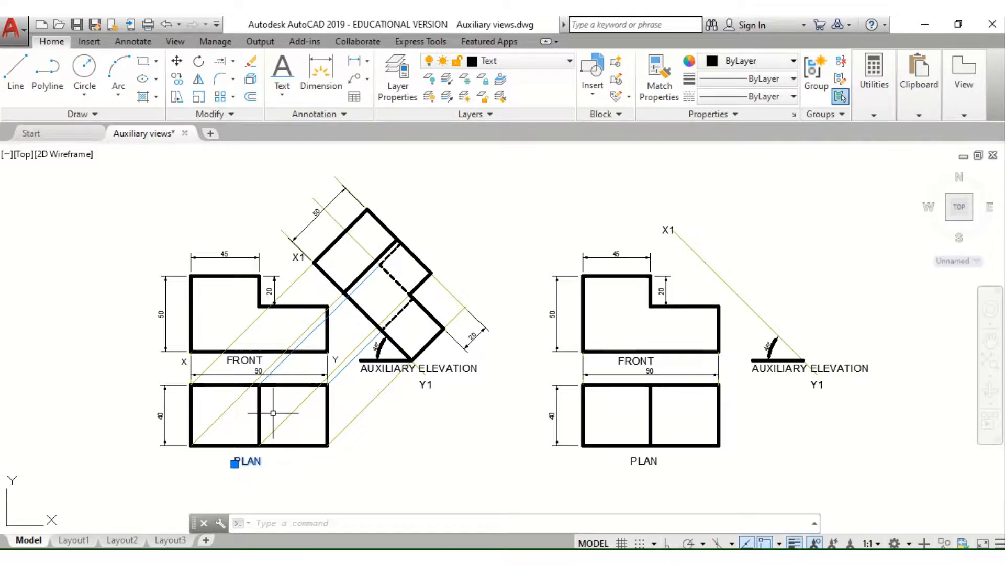
mouse_move(273, 431)
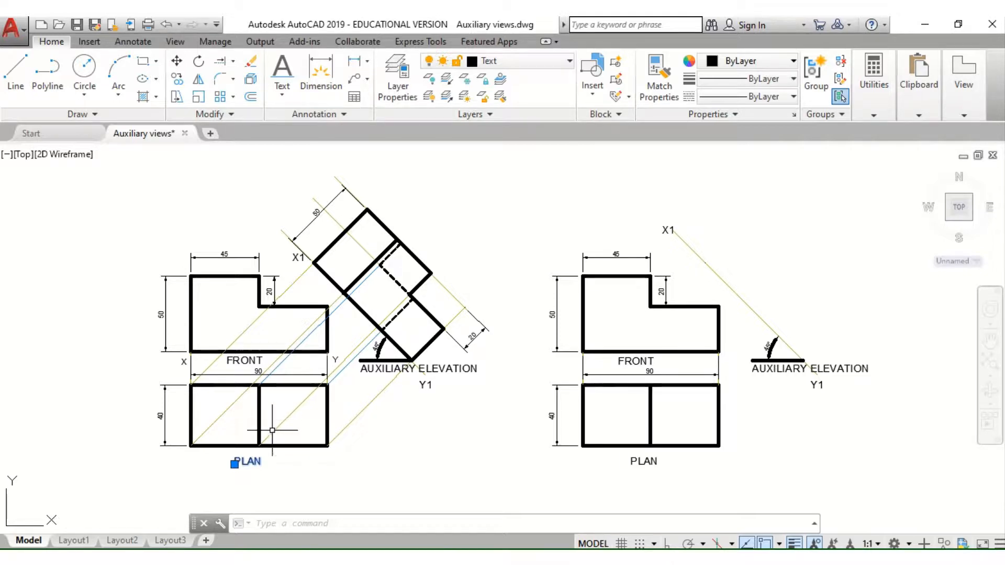
mouse_move(268, 479)
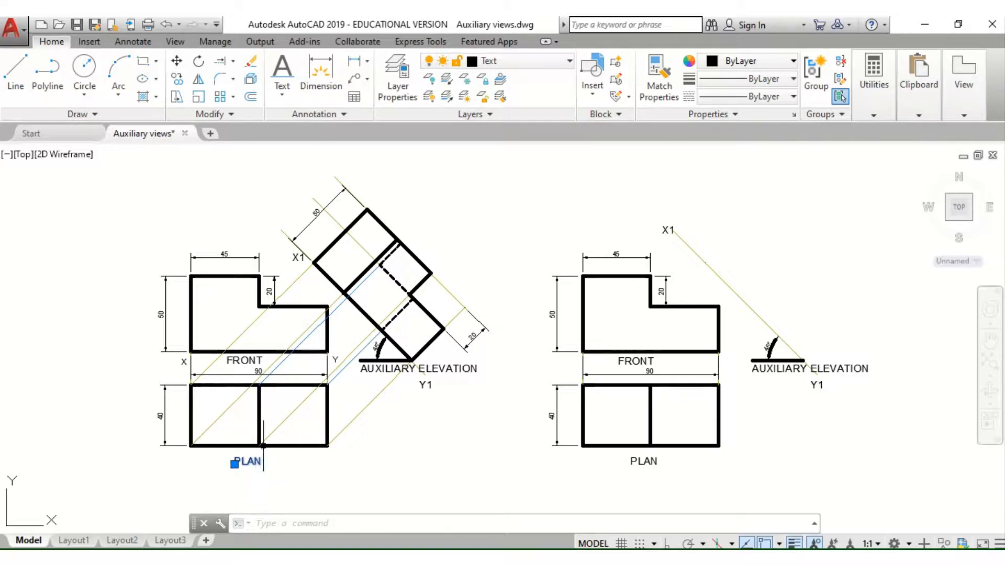
mouse_move(251, 339)
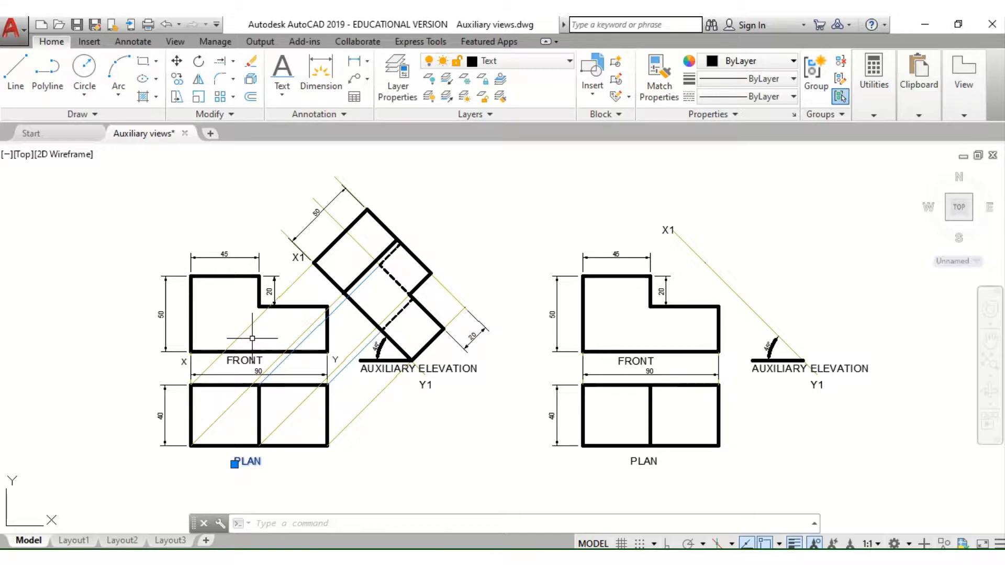
mouse_move(250, 177)
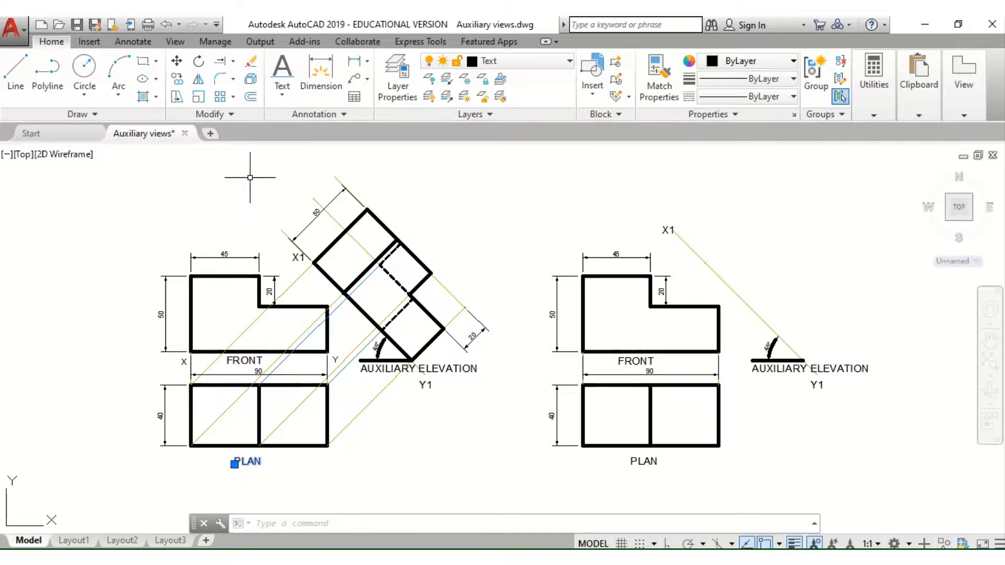
mouse_move(250, 220)
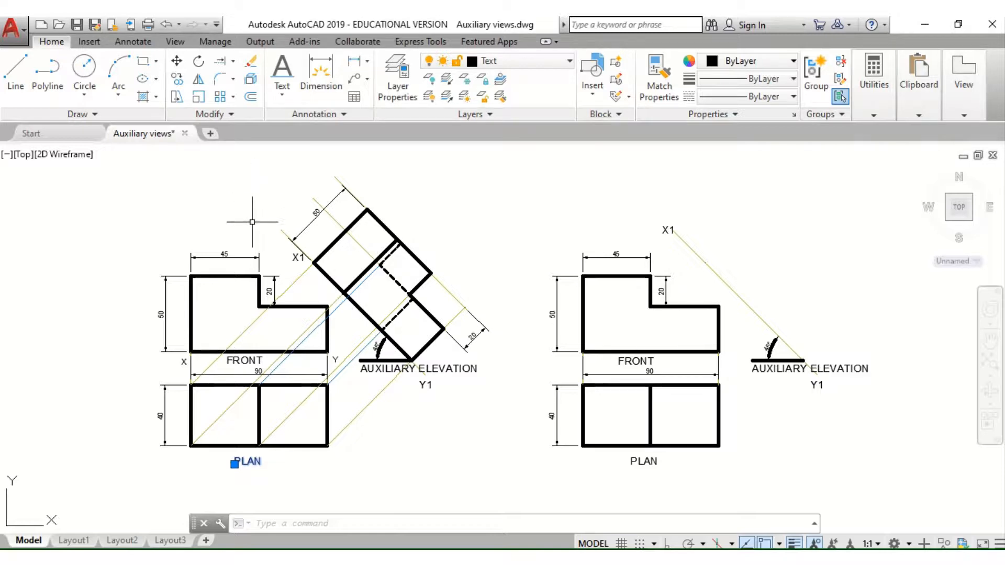
mouse_move(225, 437)
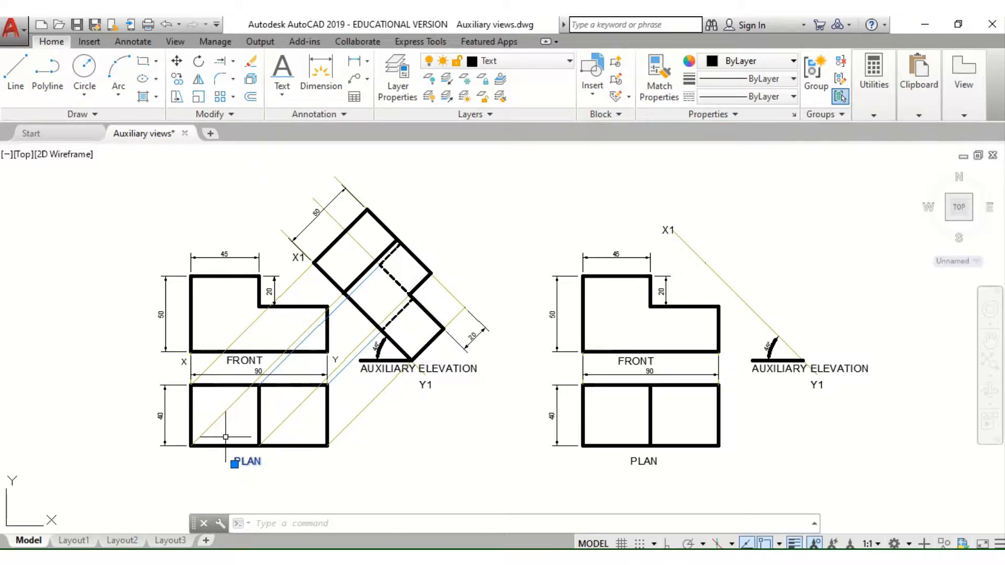
mouse_move(410, 437)
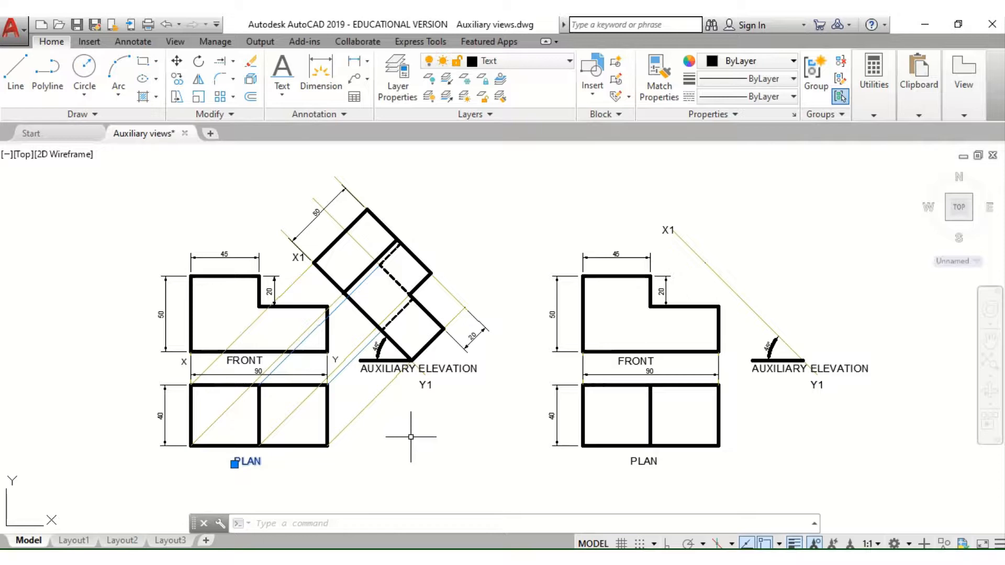
mouse_move(119, 505)
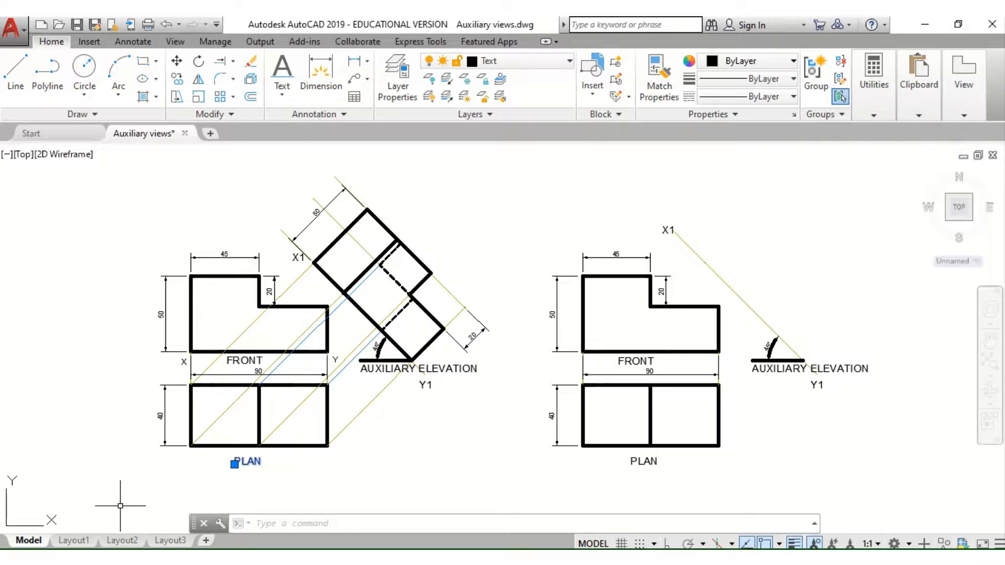
mouse_move(385, 356)
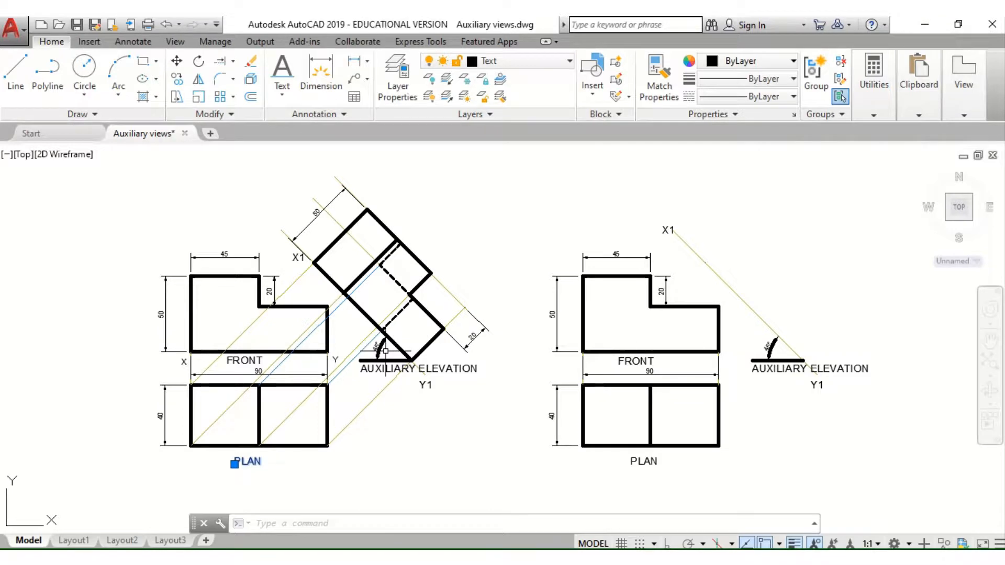
mouse_move(391, 450)
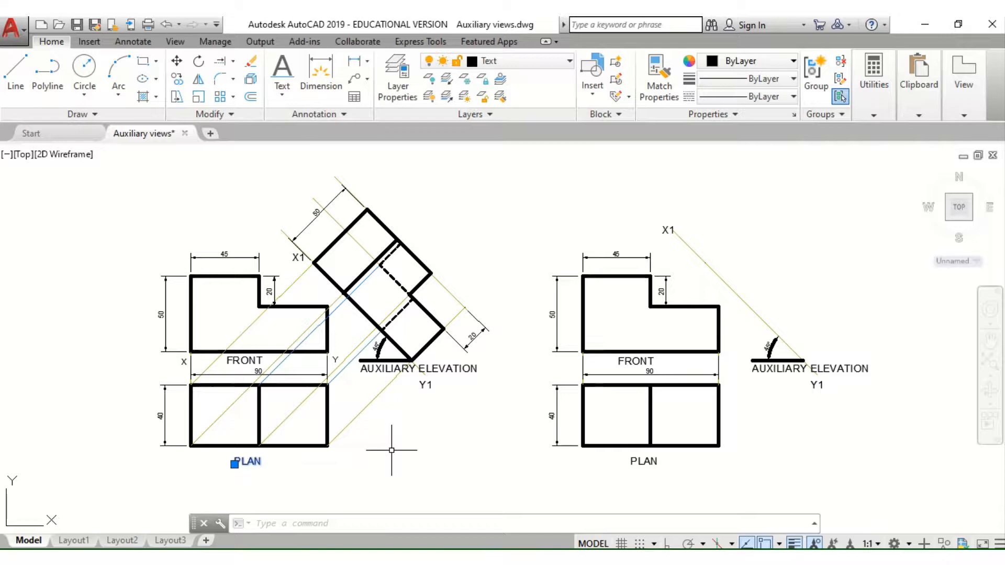
mouse_move(337, 428)
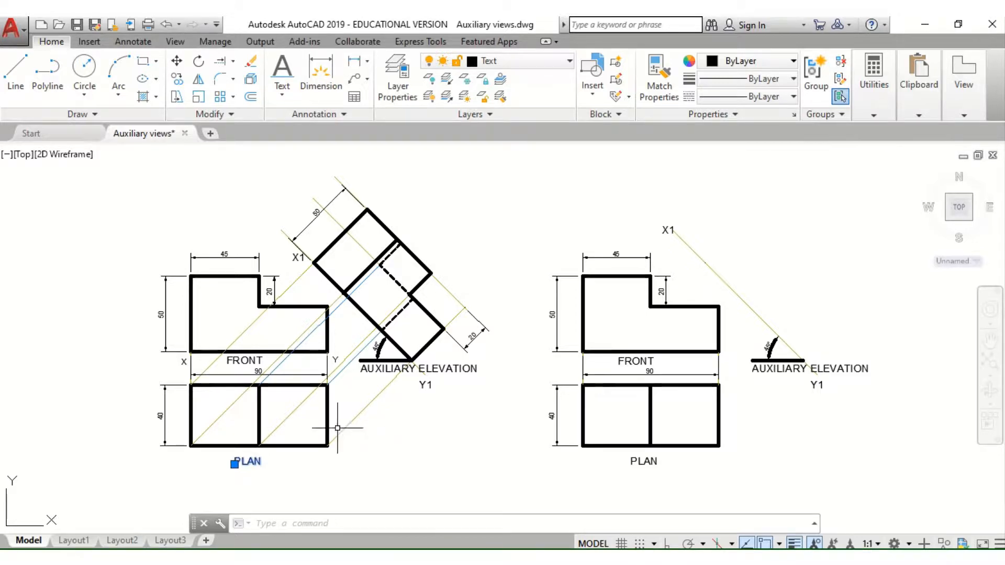
mouse_move(263, 272)
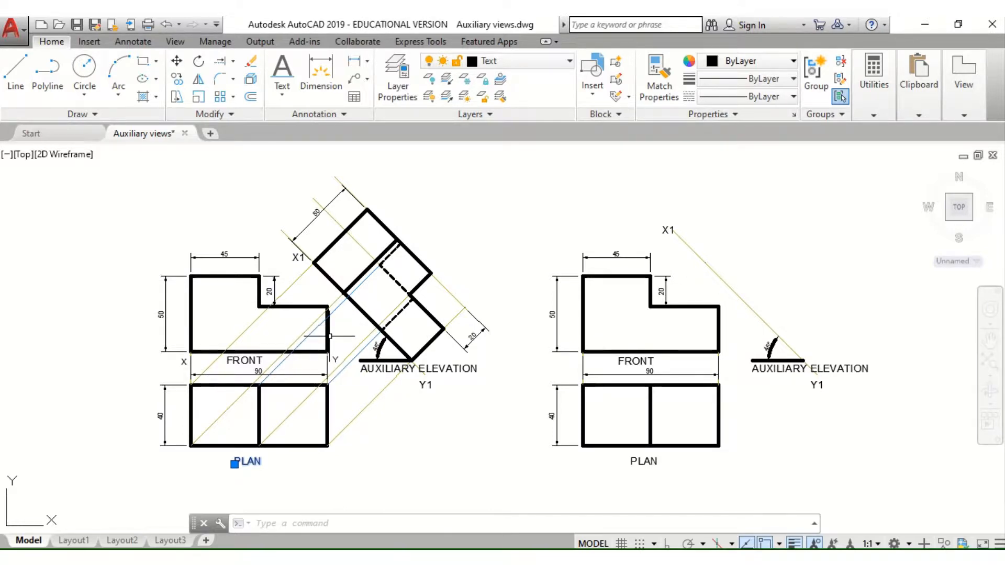
mouse_move(438, 441)
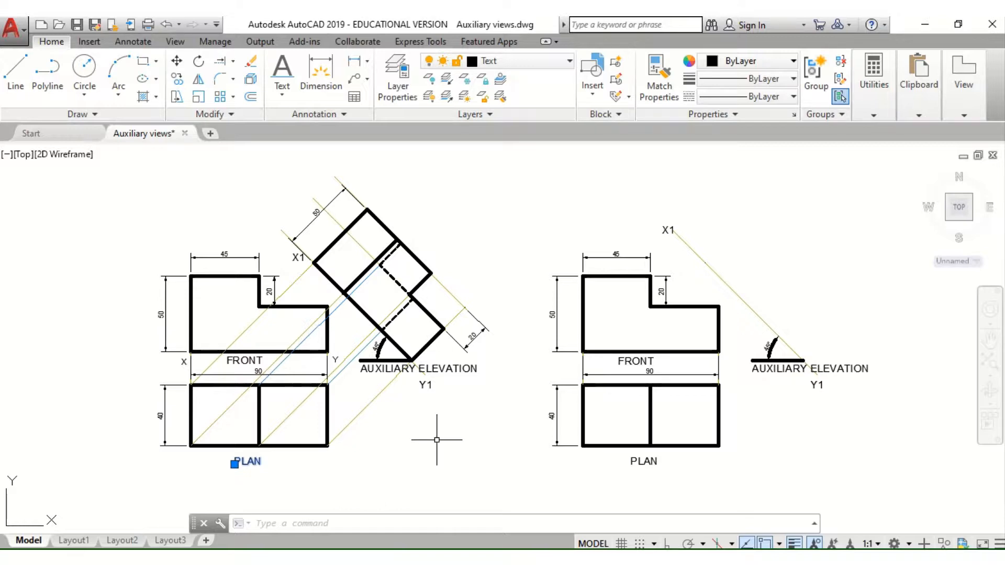
mouse_move(221, 392)
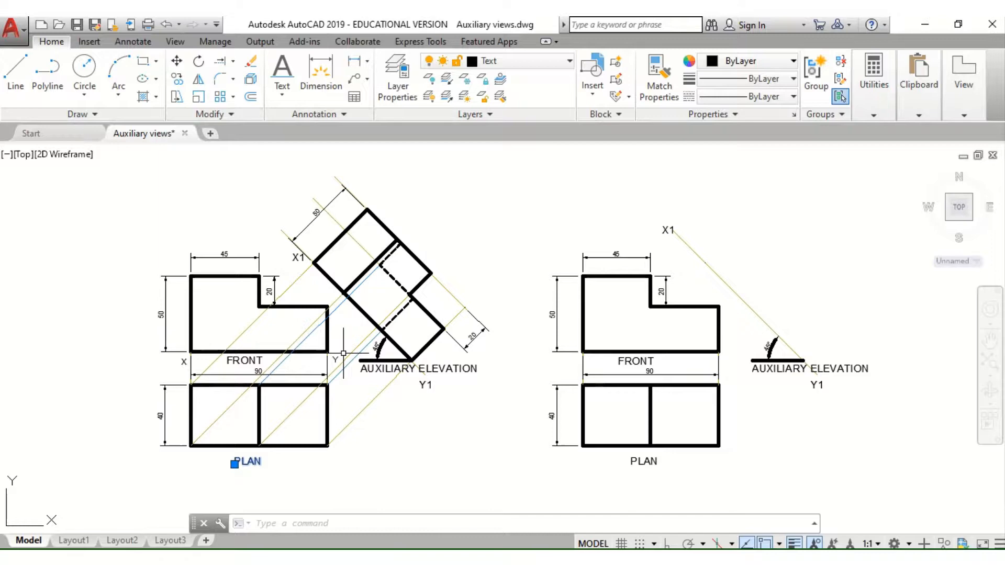
mouse_move(372, 346)
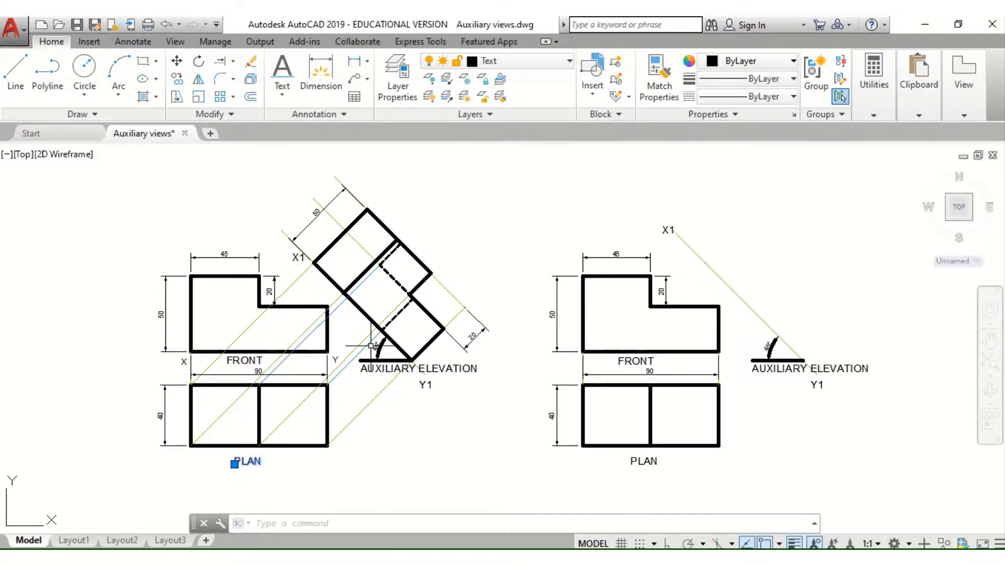
mouse_move(417, 401)
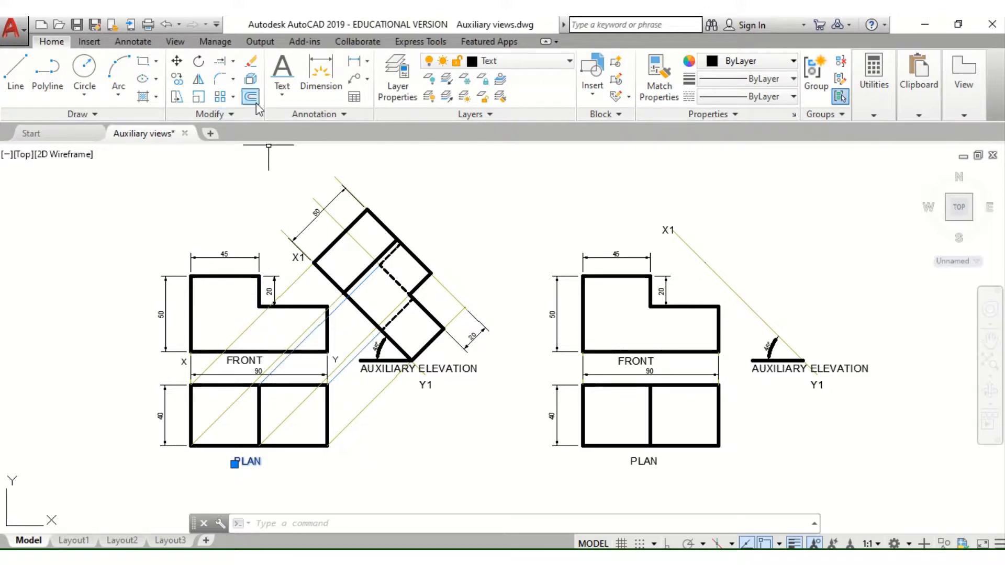
Offset the right X1Y1 reference line by 30 units to create parallel lines.
click(250, 97)
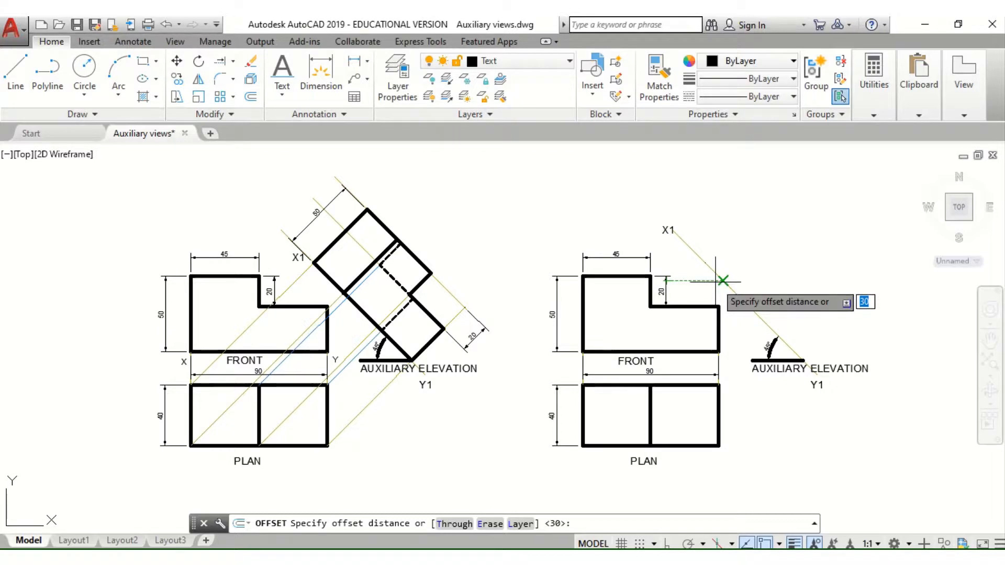
key(Return)
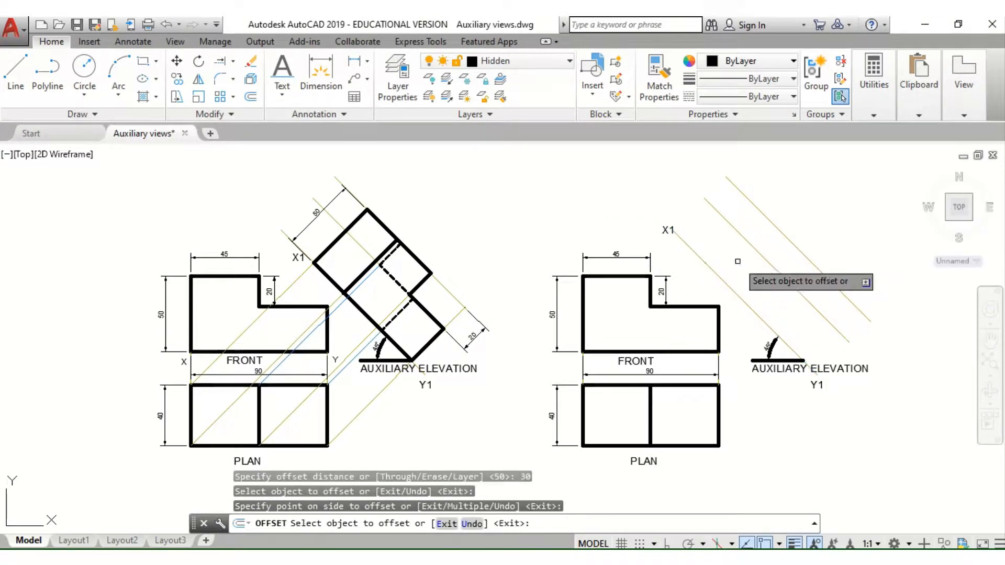
mouse_move(904, 368)
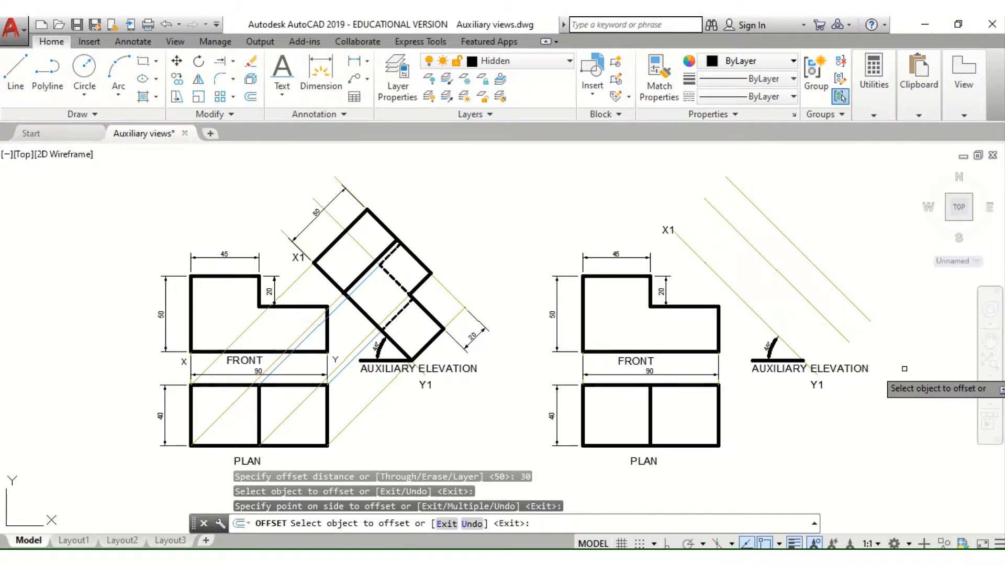
key(Escape)
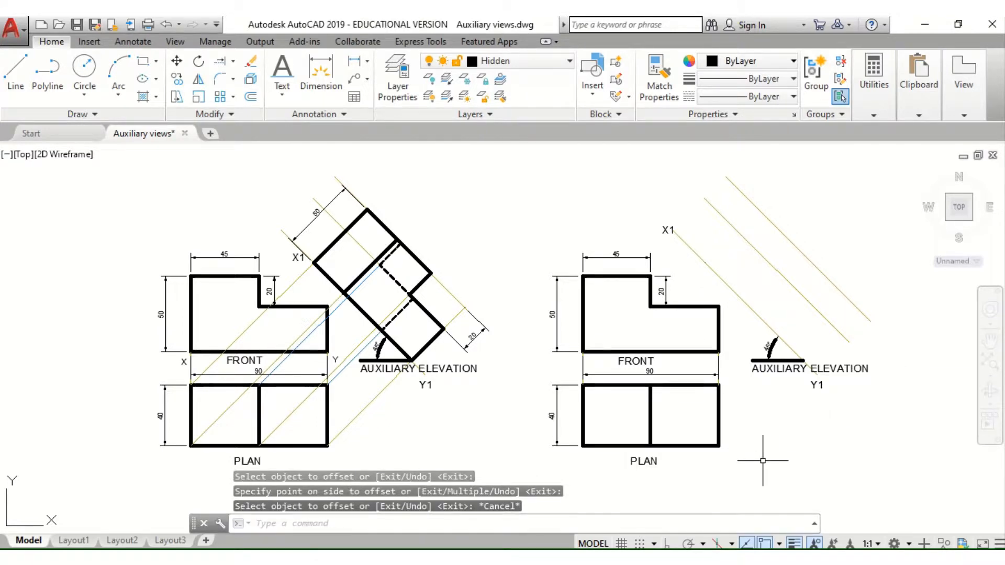
mouse_move(673, 460)
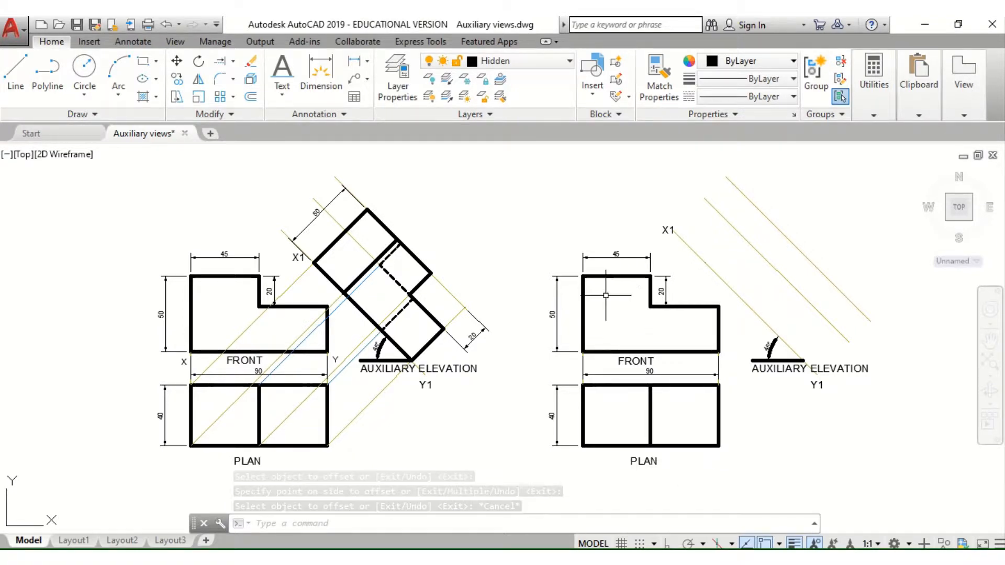
mouse_move(677, 335)
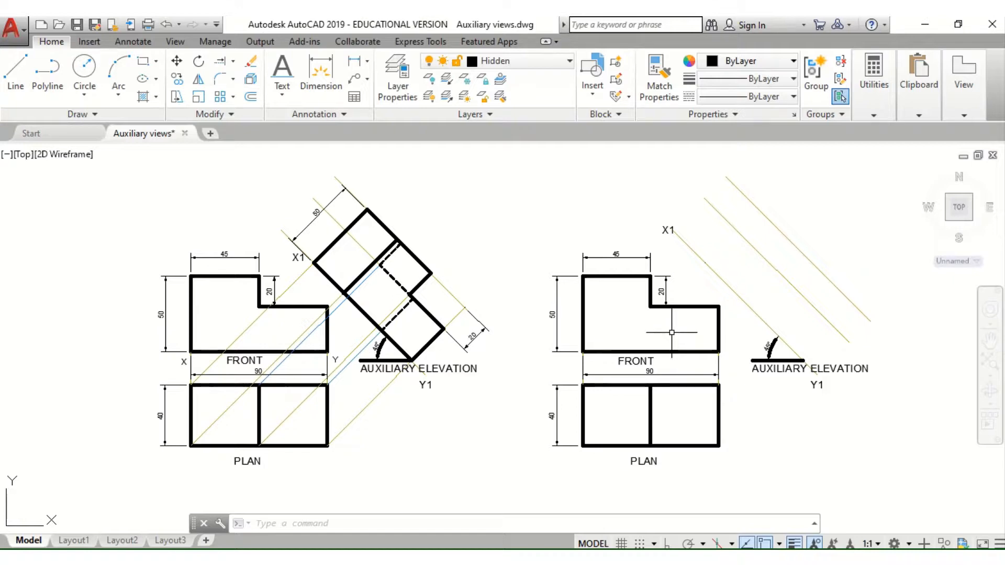
mouse_move(724, 325)
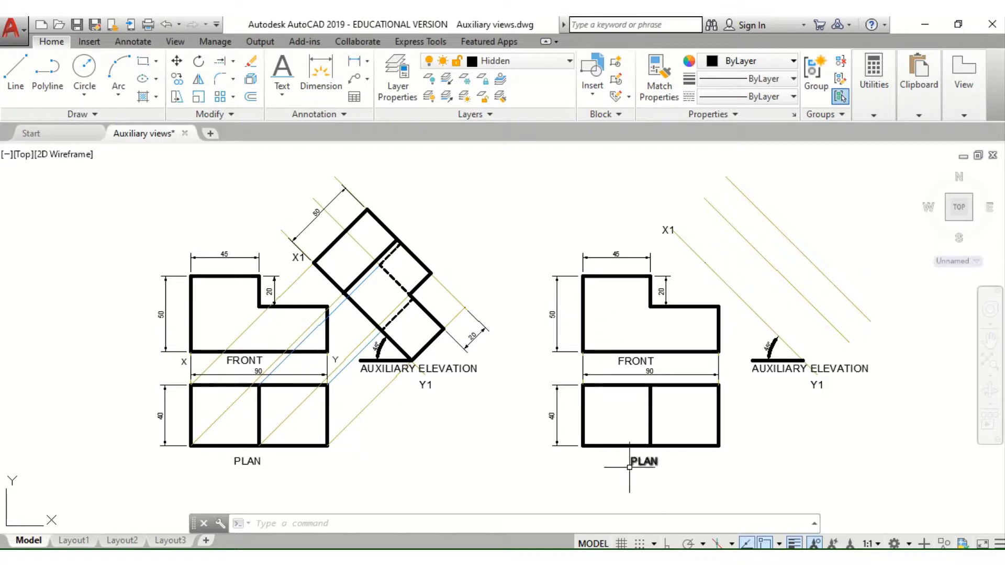
On Construction 1, draw 45° projectors from the plan's lower right, middle and left corners.
click(650, 447)
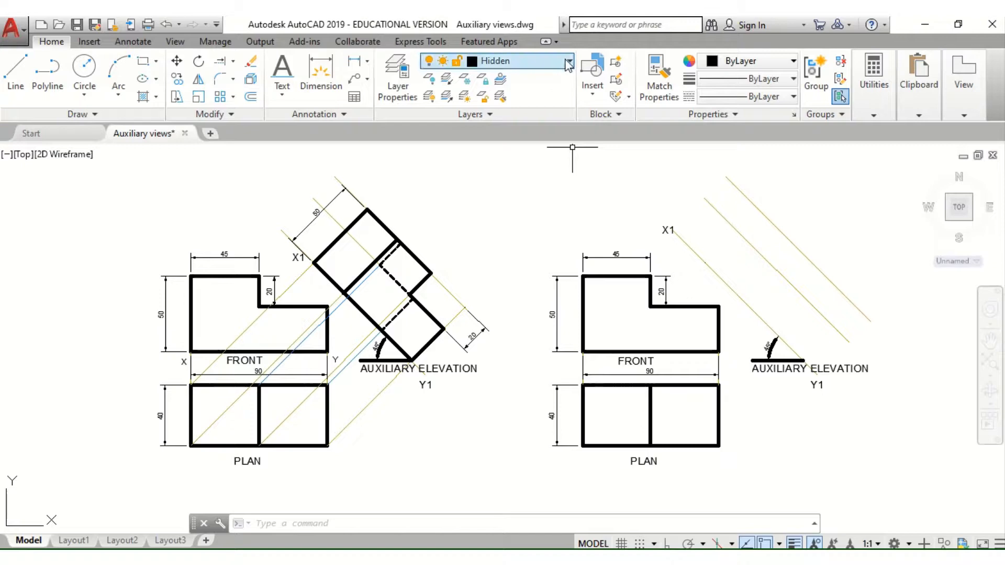
click(567, 61)
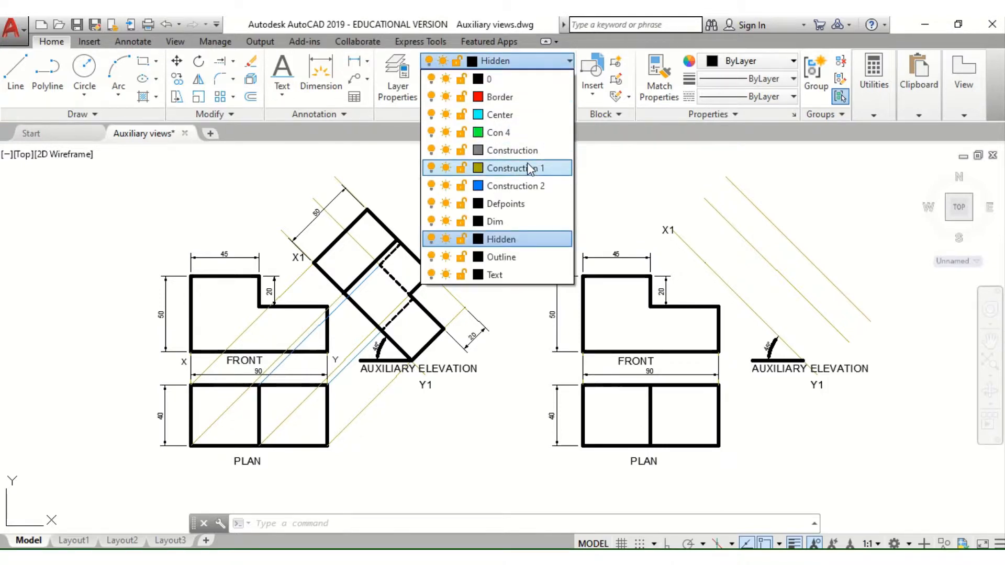
click(515, 168)
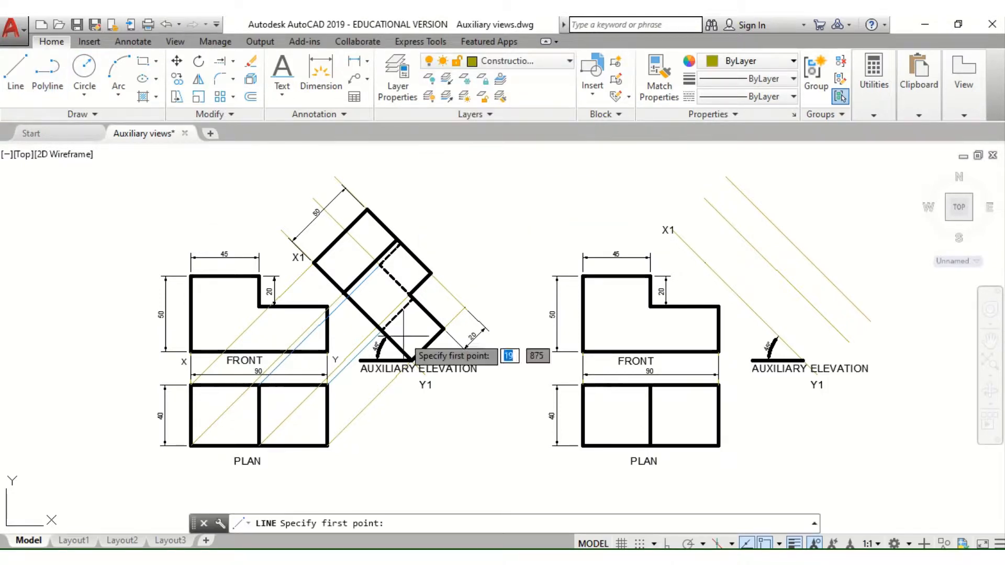
mouse_move(717, 445)
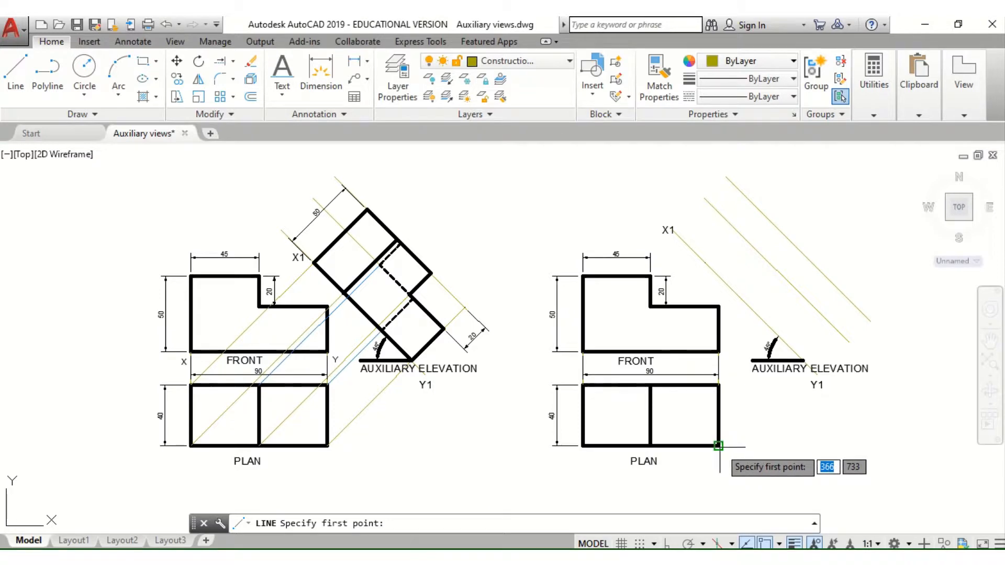
click(717, 445)
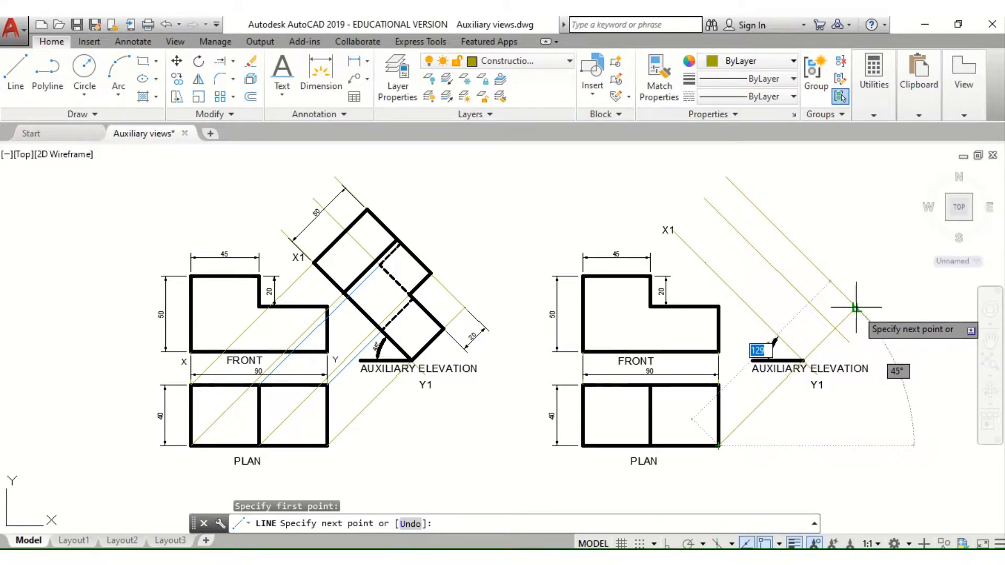
mouse_move(857, 307)
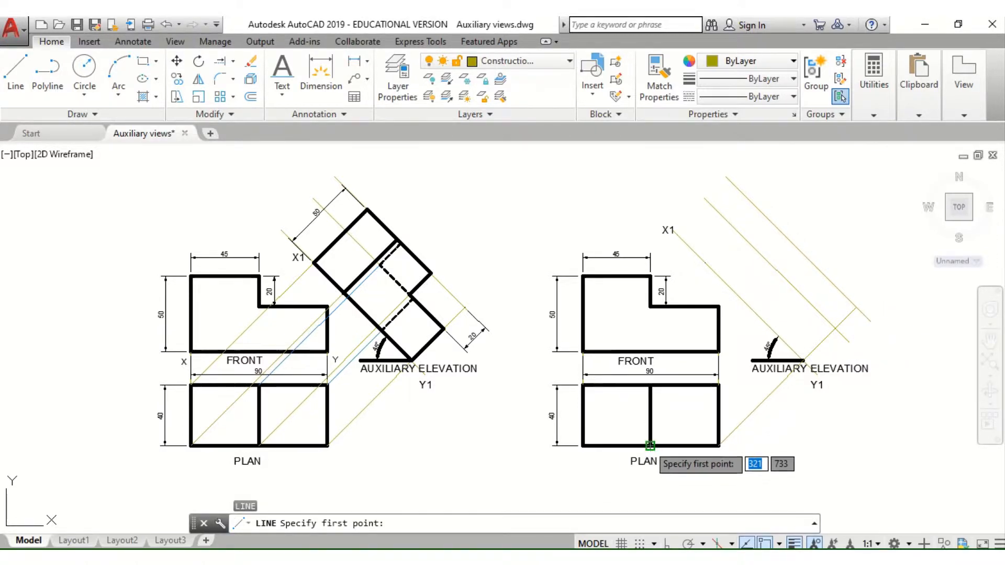
click(649, 447)
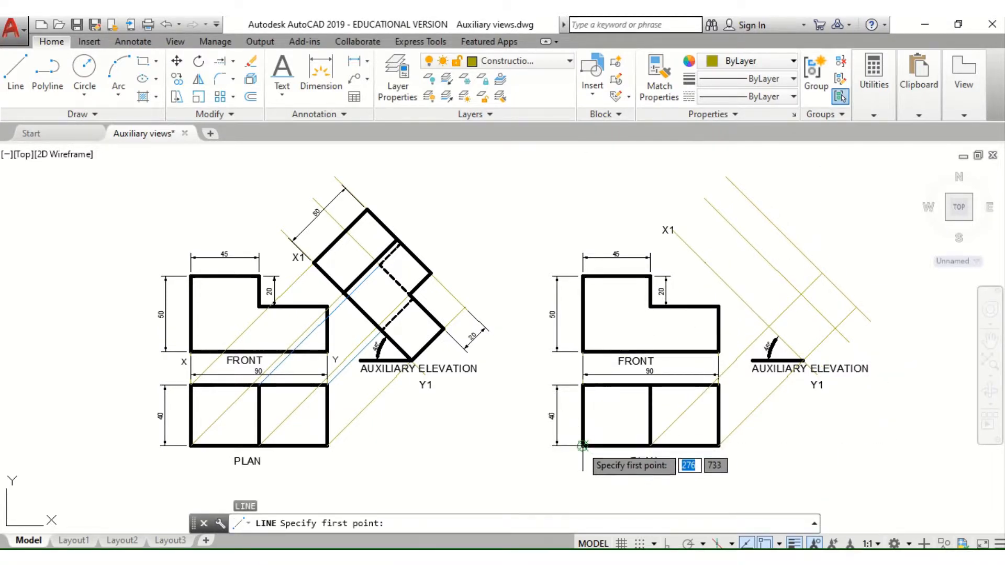
click(582, 445)
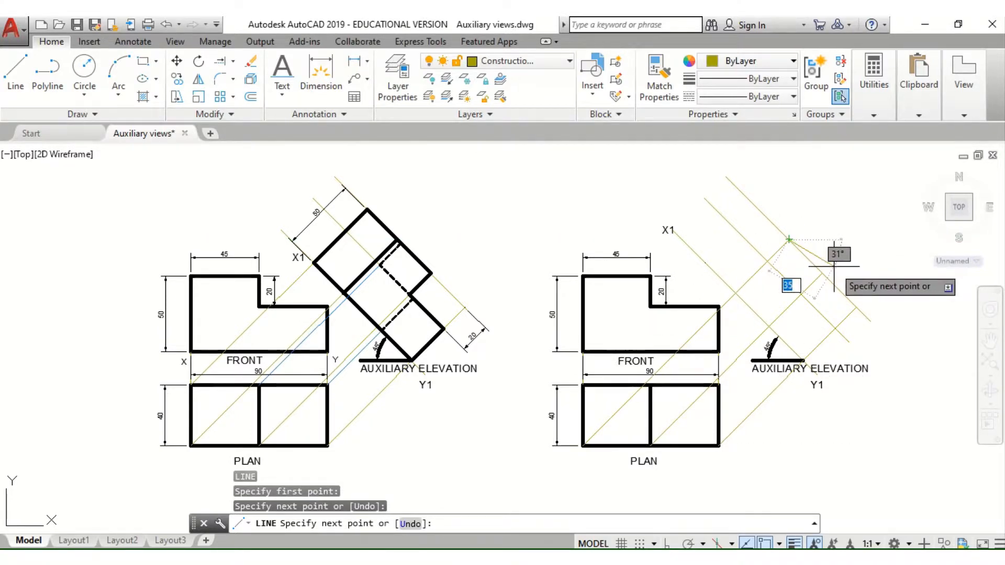
key(Escape)
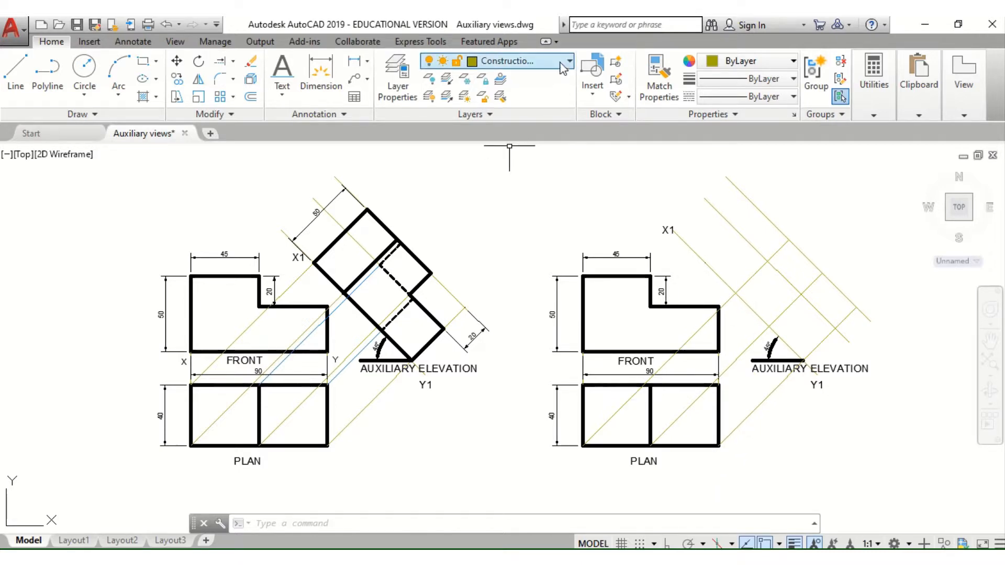
On the Outline layer, trace the L-shaped elevation outline through the projector intersections.
click(566, 61)
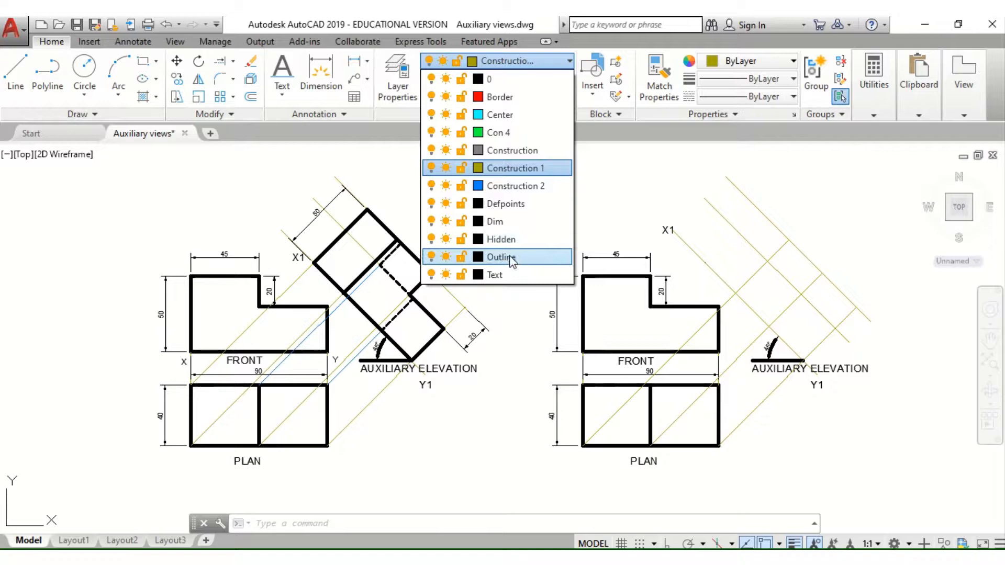
click(500, 256)
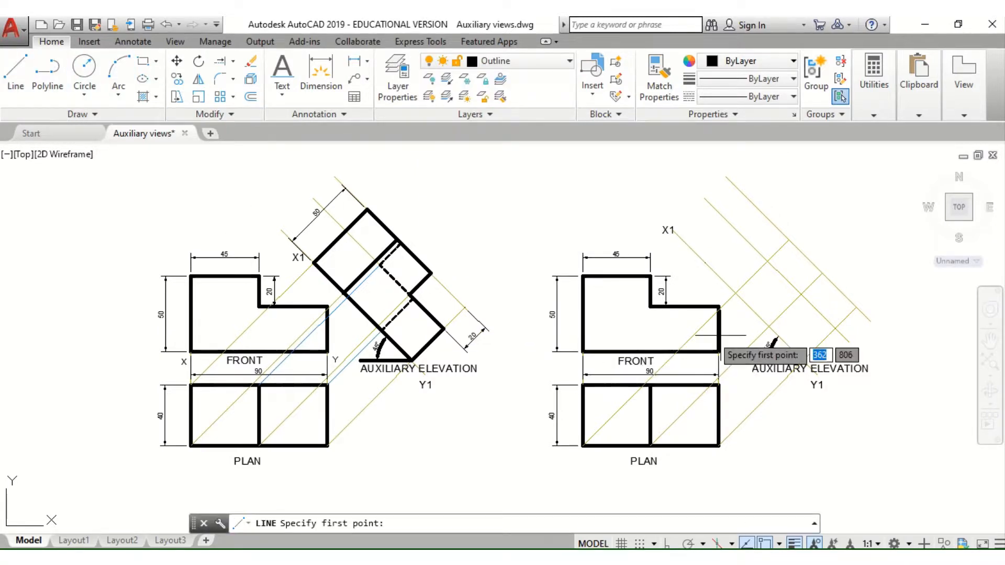
click(801, 362)
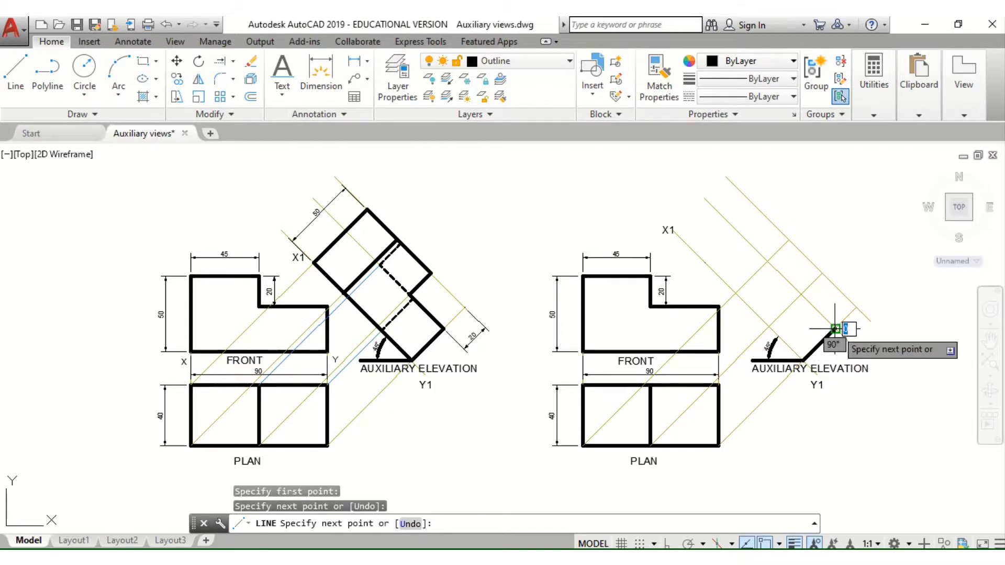
mouse_move(736, 294)
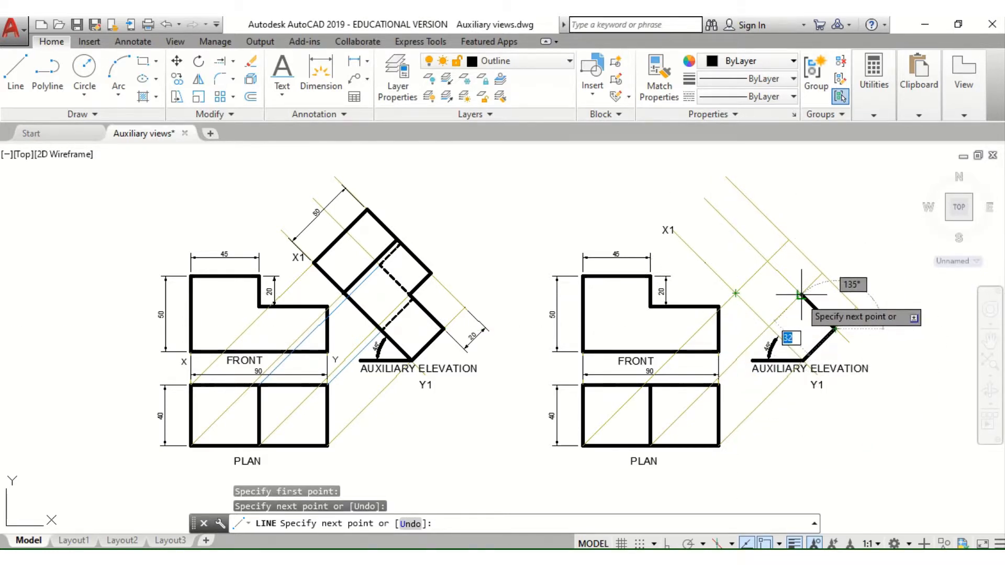
click(799, 295)
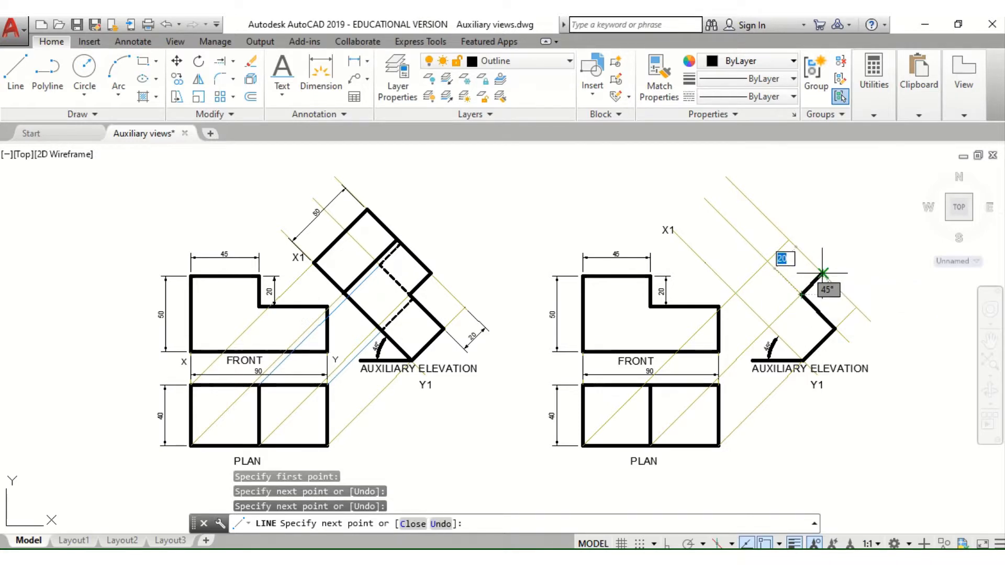
mouse_move(825, 289)
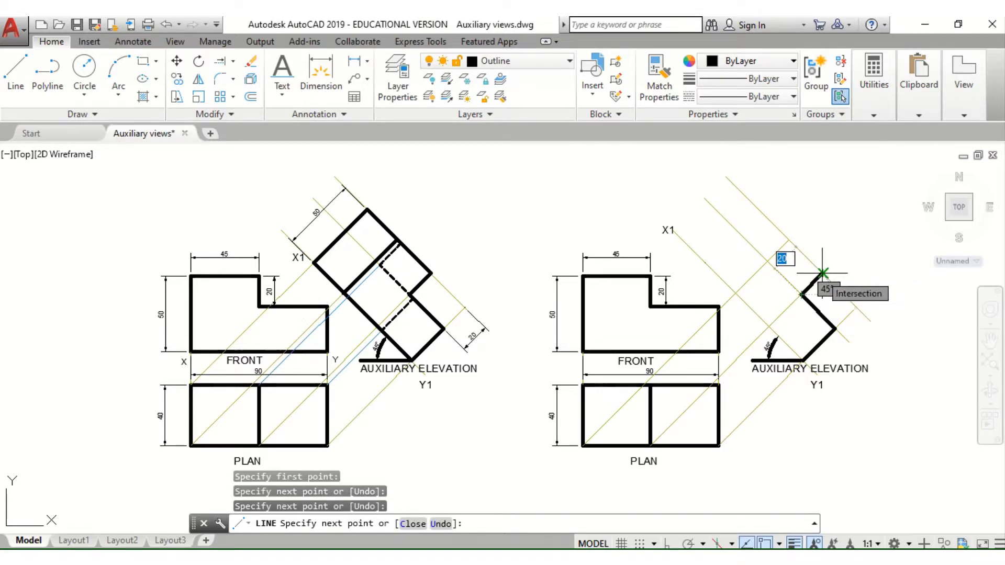
click(823, 275)
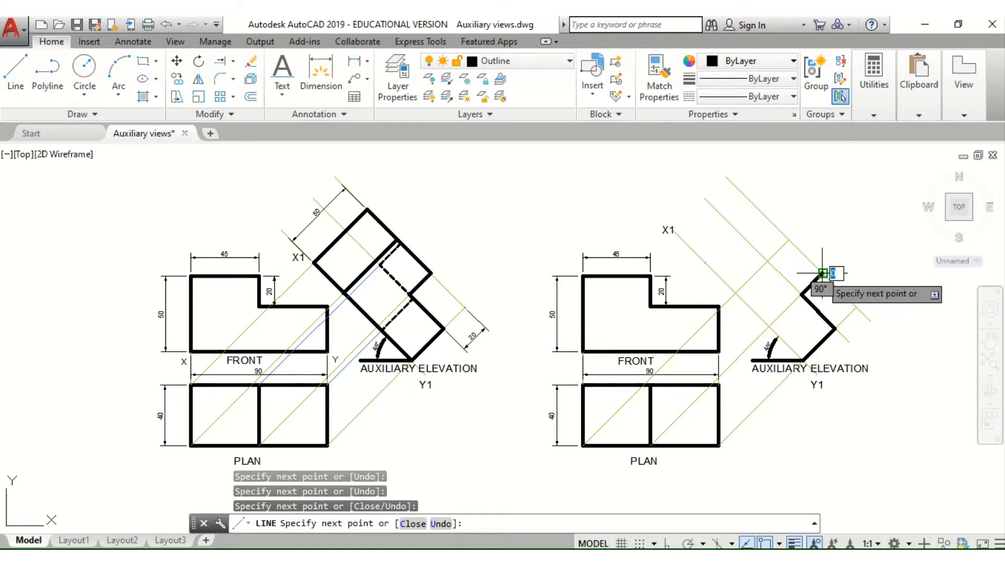
mouse_move(787, 239)
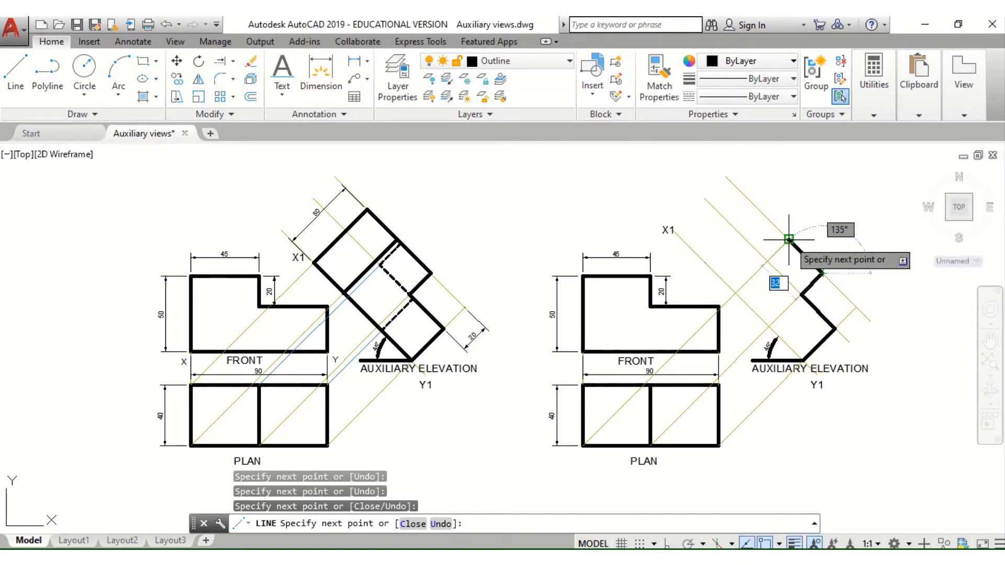
mouse_move(789, 239)
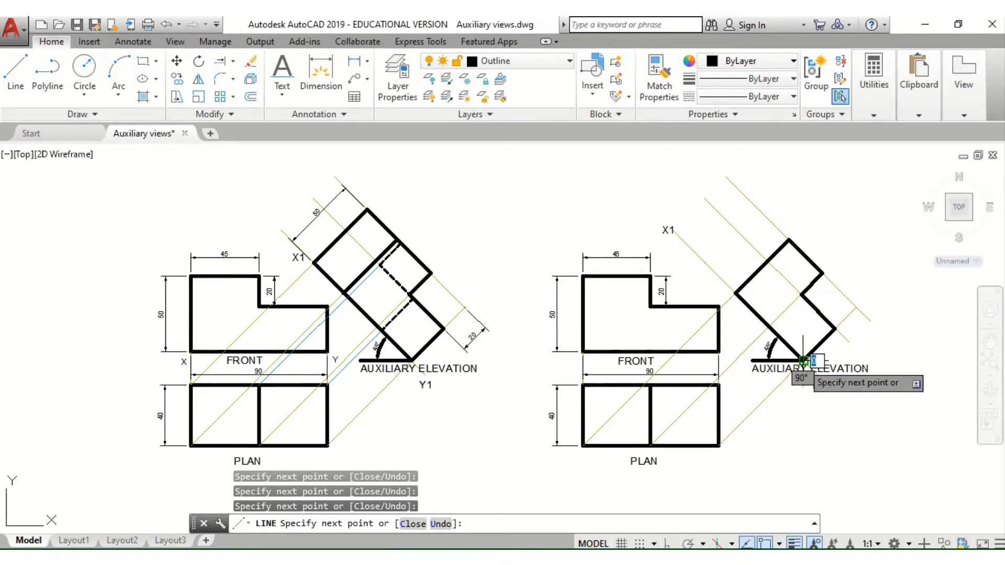
key(Escape)
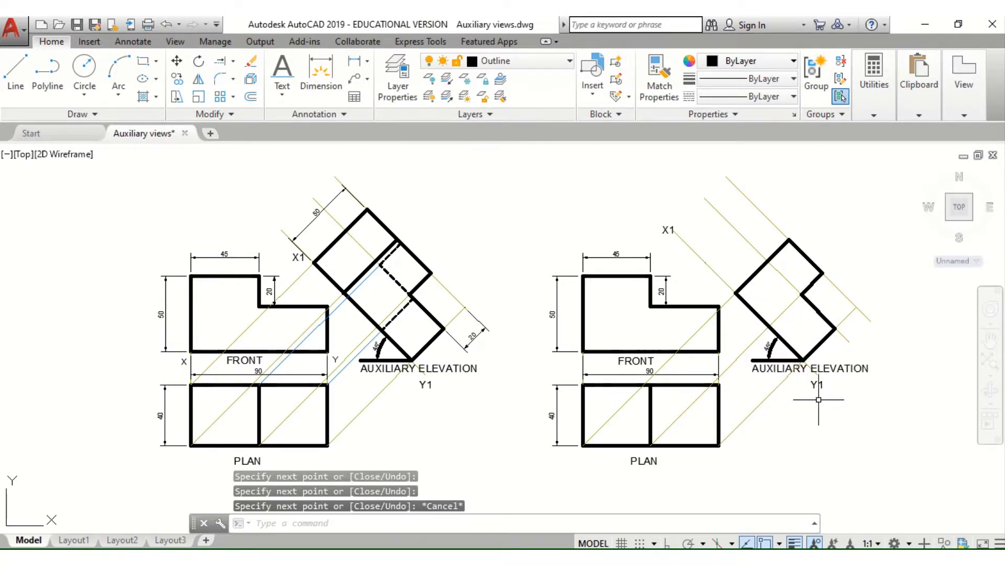
mouse_move(789, 335)
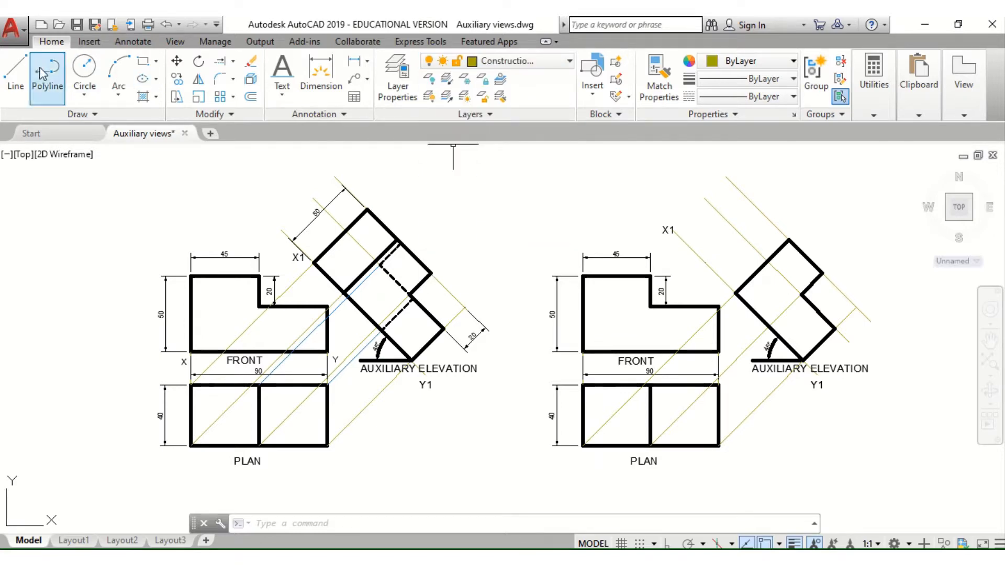
Start a line at the plan's upper left corner, cancel it, and show the layer list.
click(14, 74)
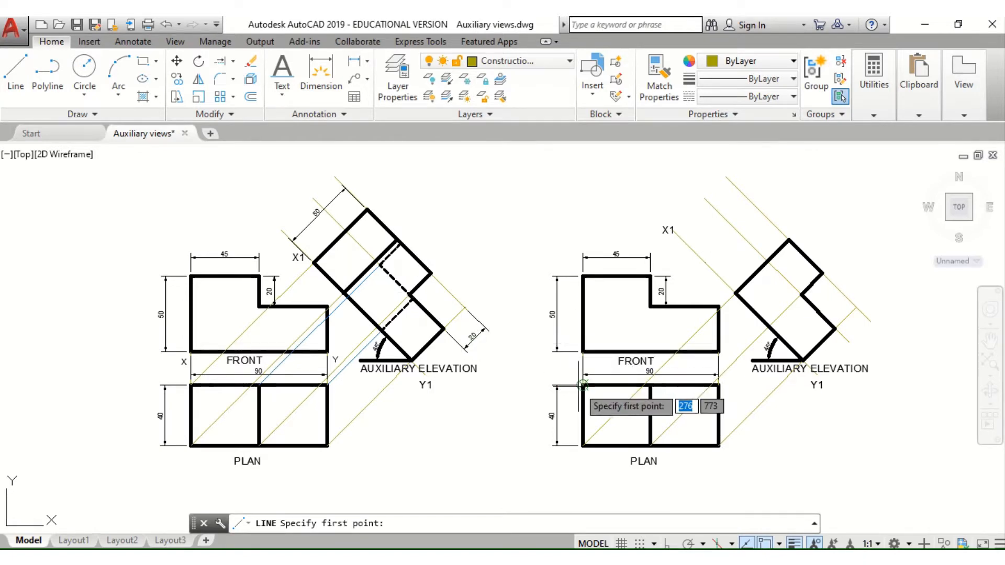
click(580, 385)
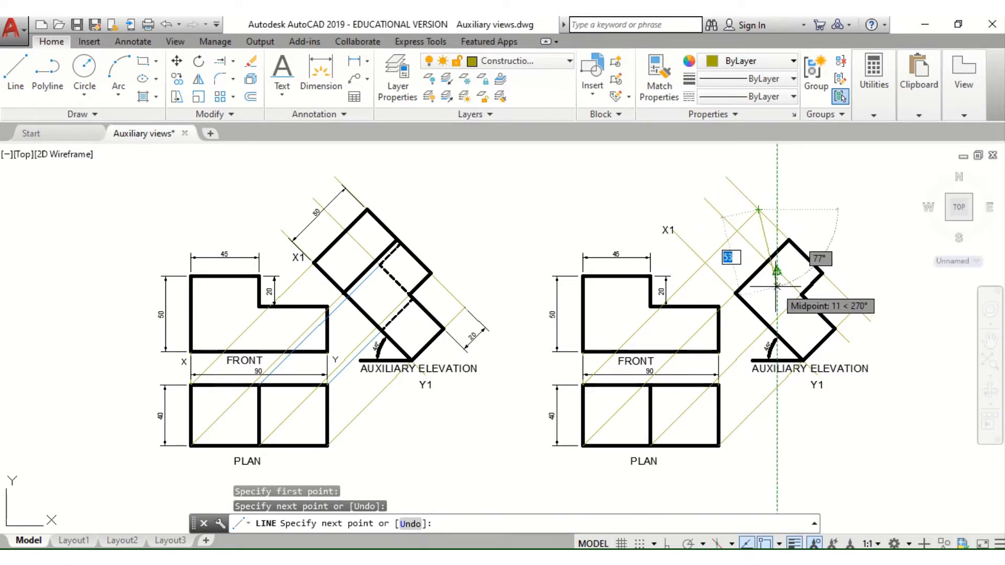
key(Escape)
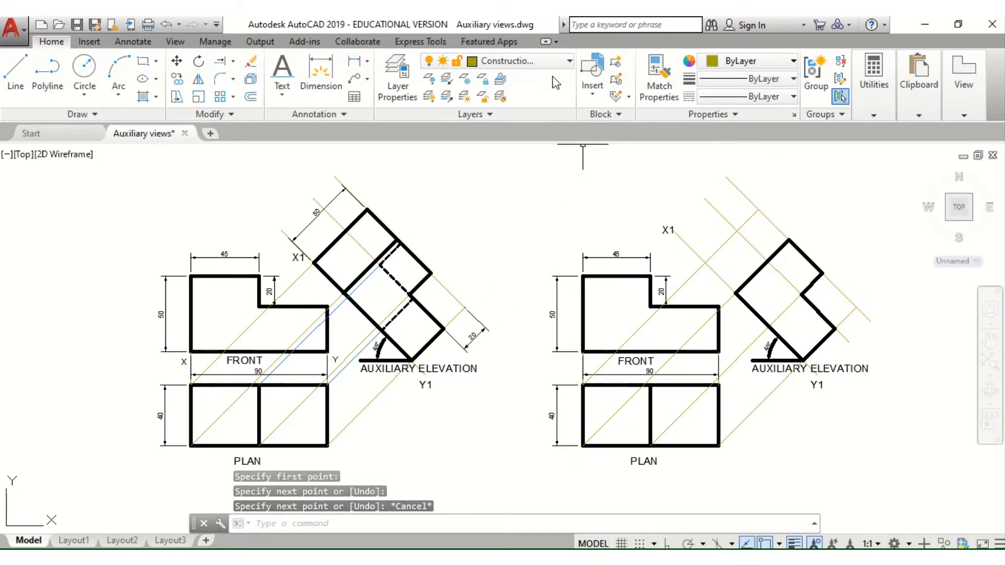
click(567, 61)
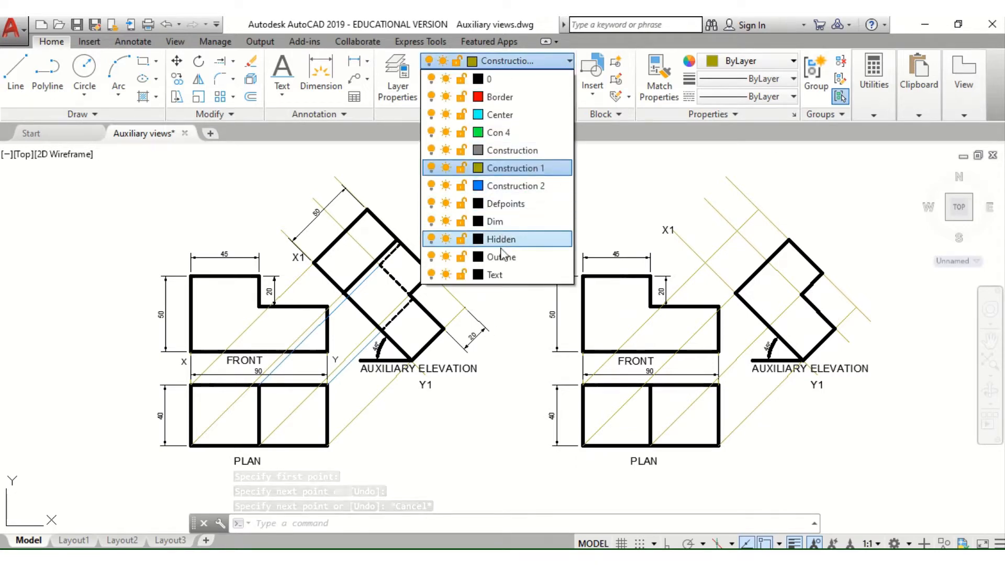
On the Outline layer, draw the back face edges from the outline corner upward.
click(501, 257)
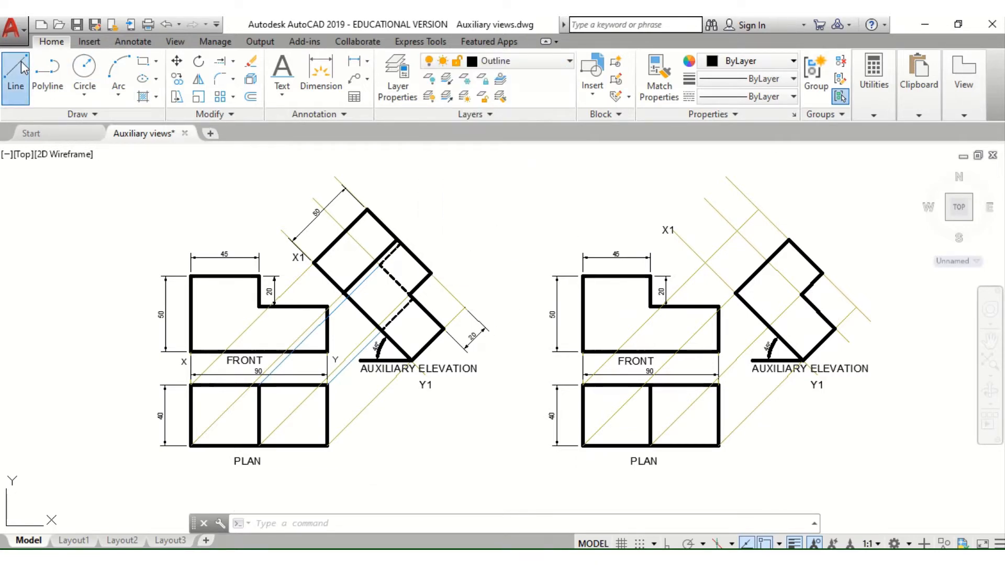
click(14, 71)
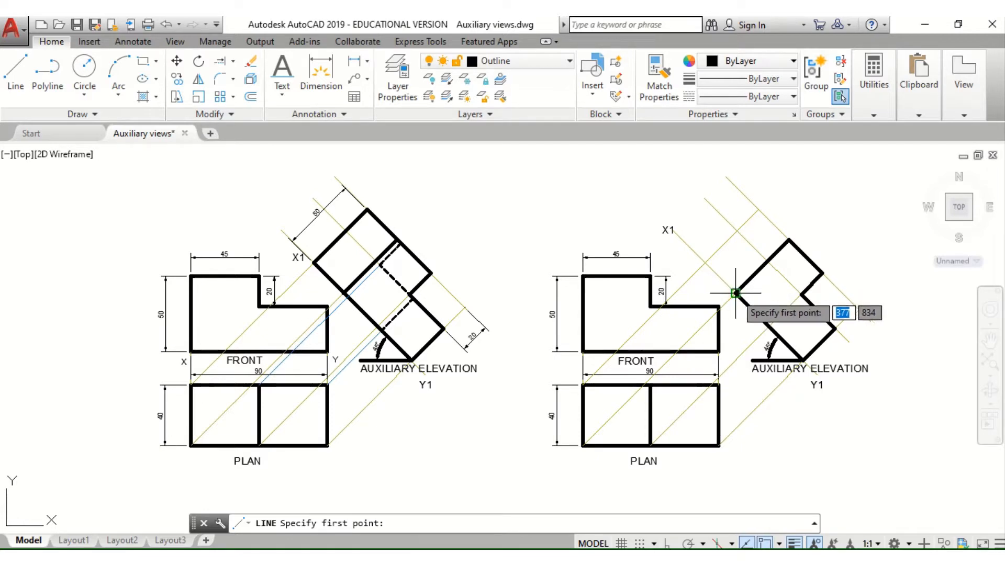
click(734, 293)
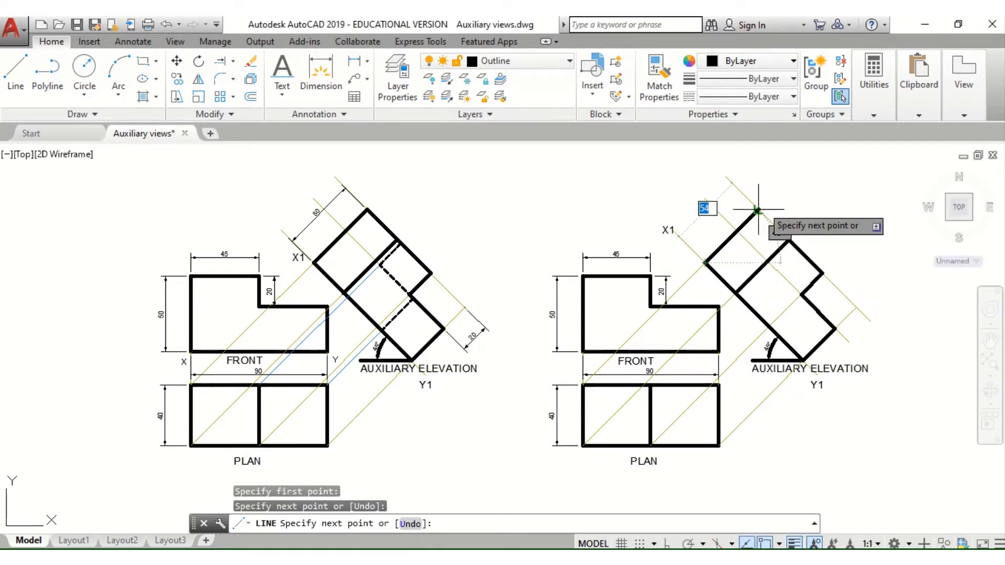
click(756, 210)
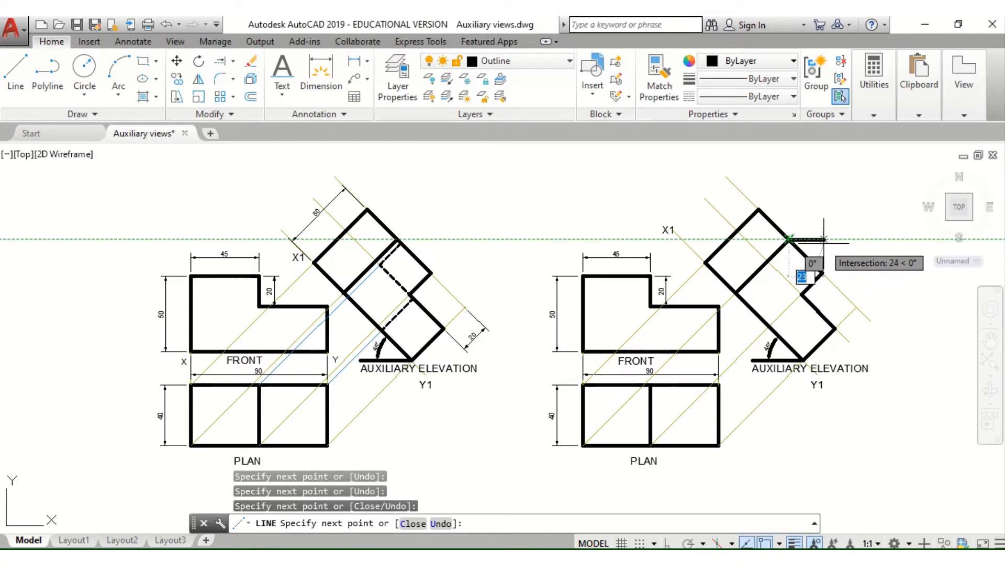
key(Escape)
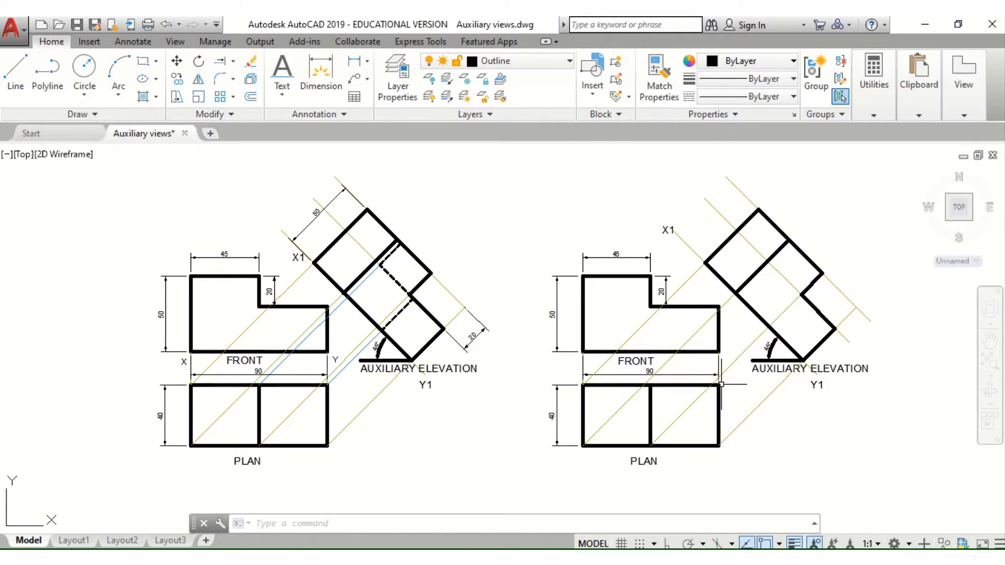
click(568, 61)
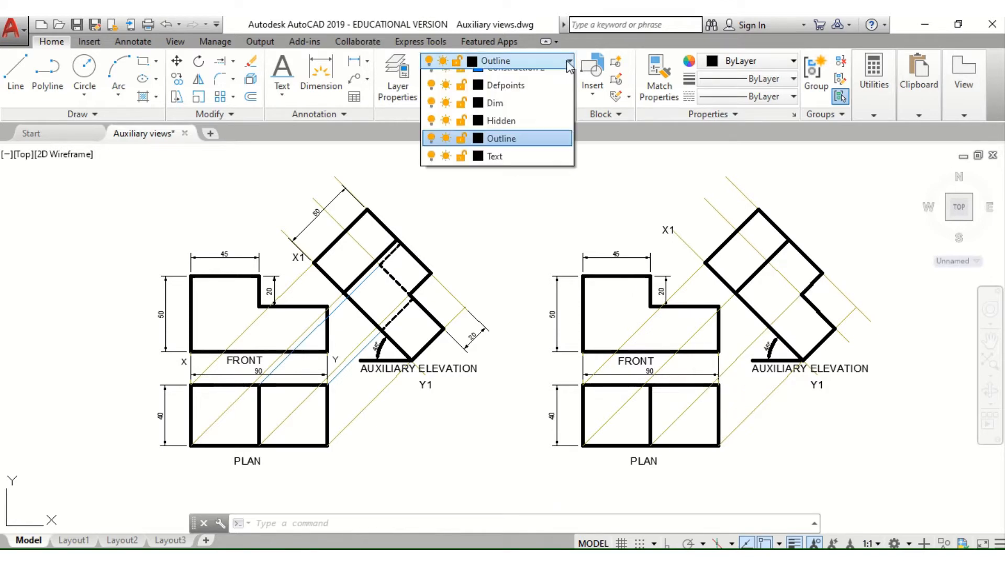
On the blue construction layer, draw projection lines from the plan's corner and middle edge.
click(506, 61)
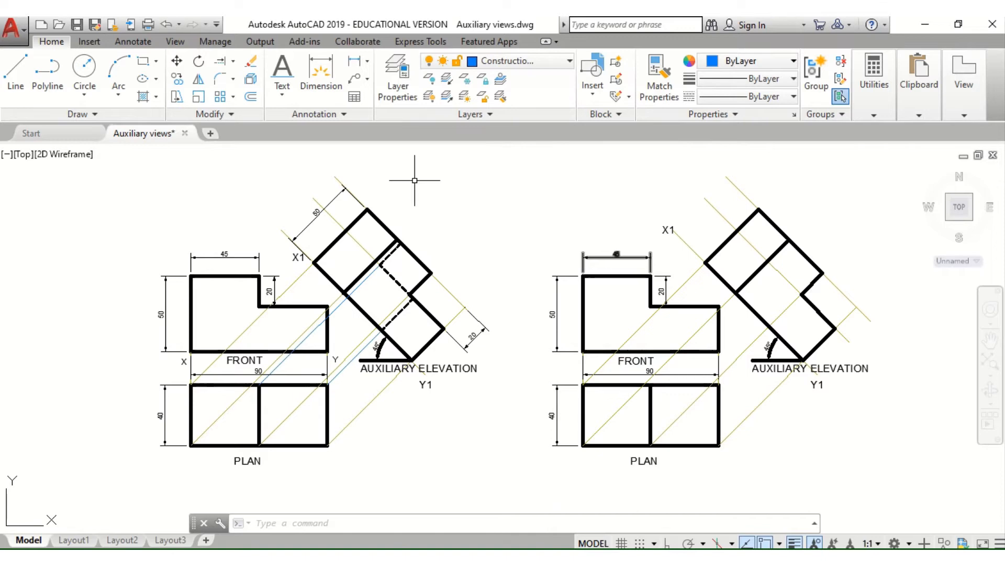
click(15, 72)
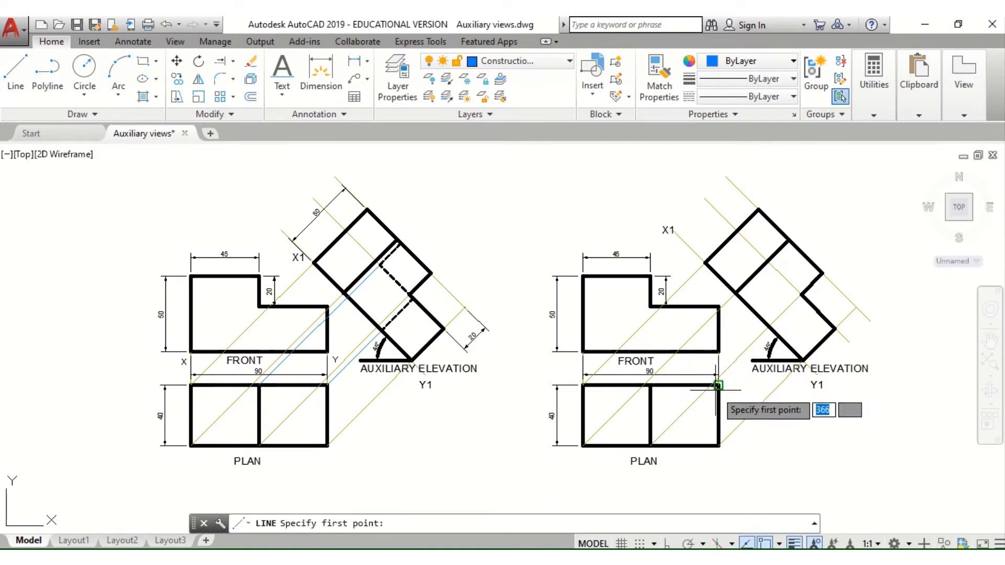
click(716, 386)
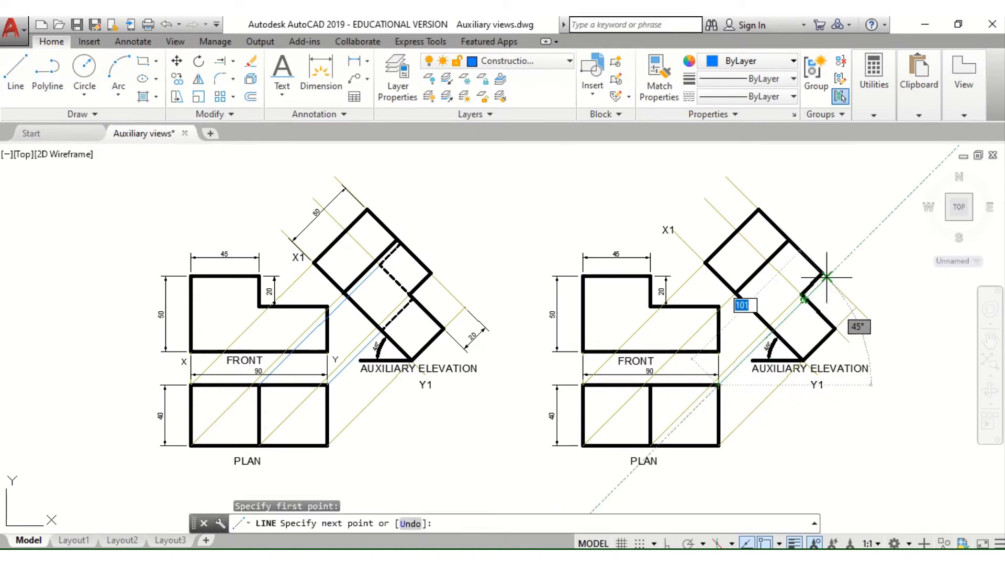
key(Escape)
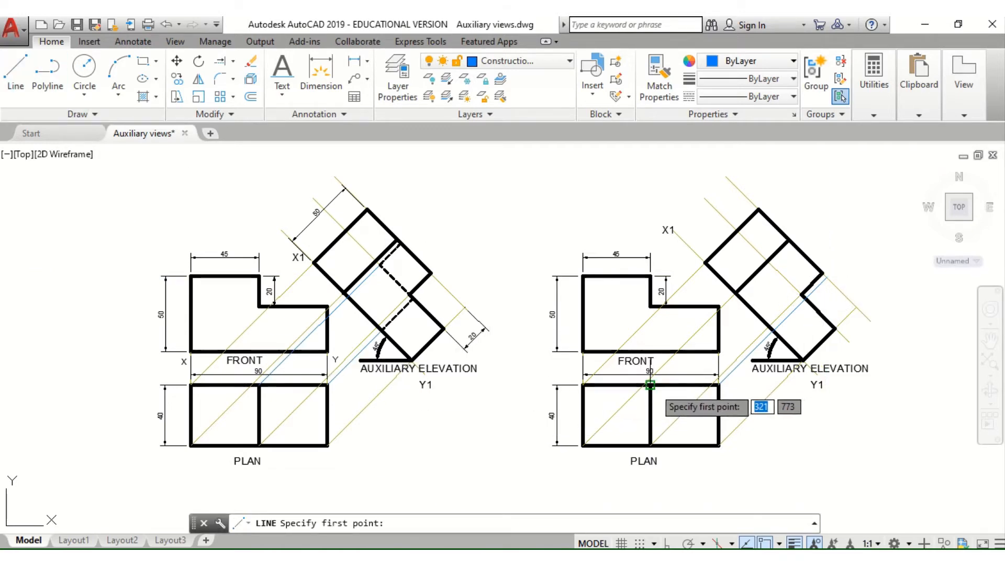
click(649, 385)
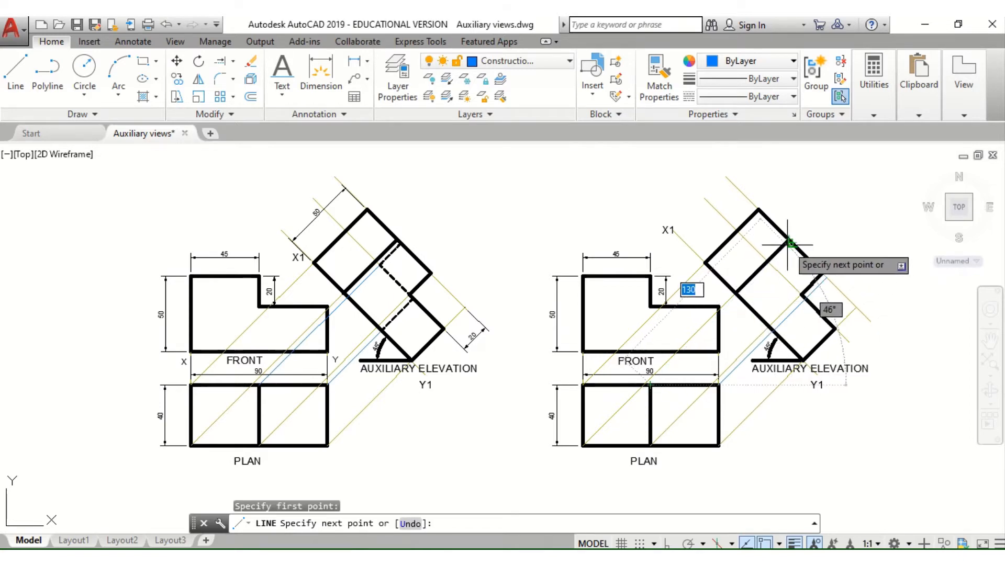
mouse_move(792, 245)
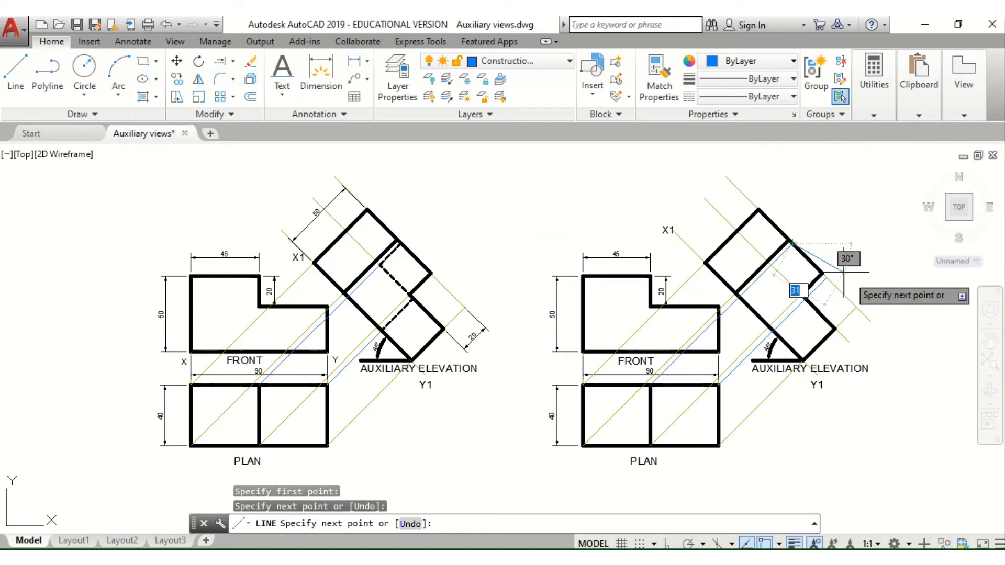
key(Escape)
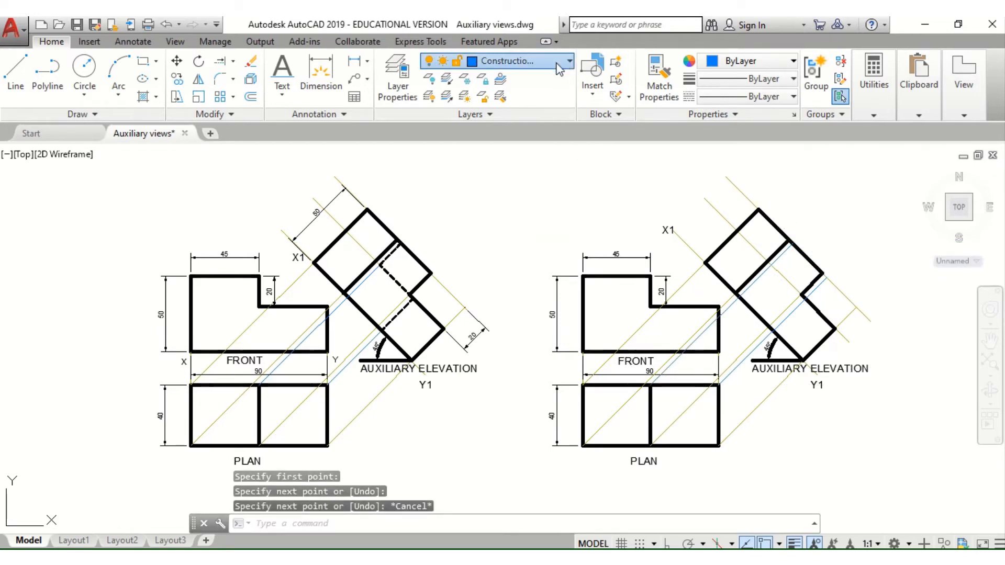
On the Hidden layer, draw the dashed hidden edges inside the auxiliary elevation.
click(567, 61)
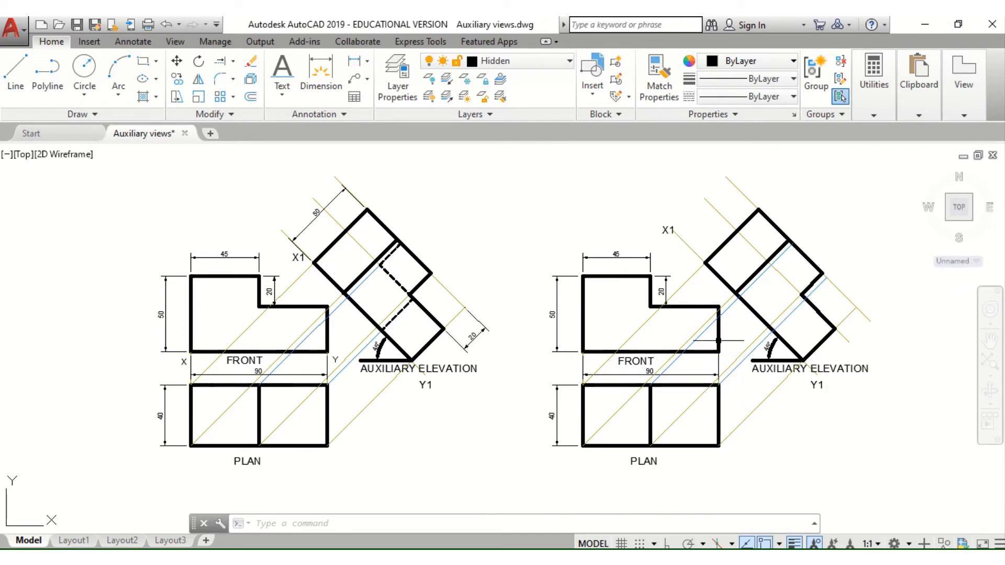
mouse_move(713, 330)
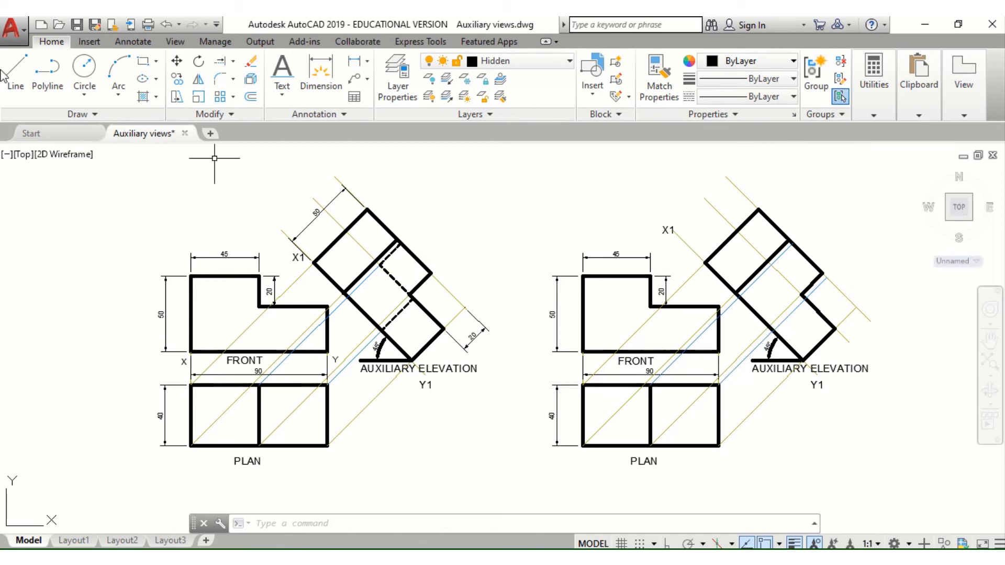
click(14, 68)
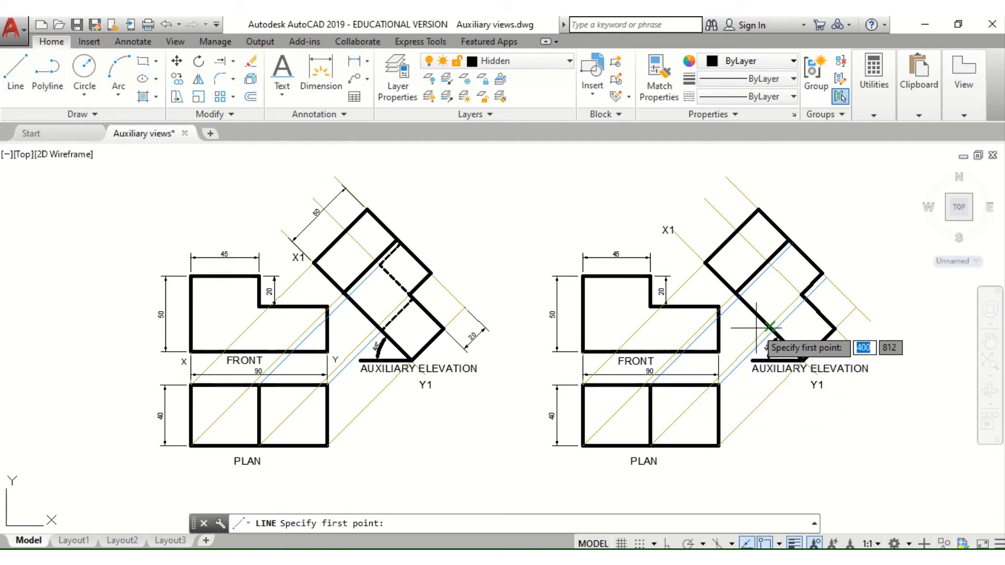
mouse_move(768, 330)
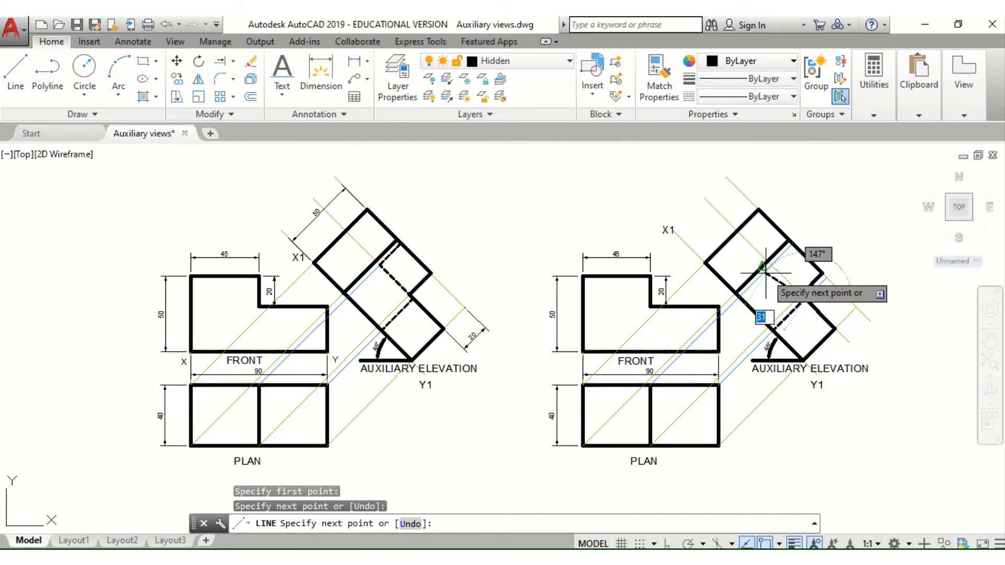
click(764, 264)
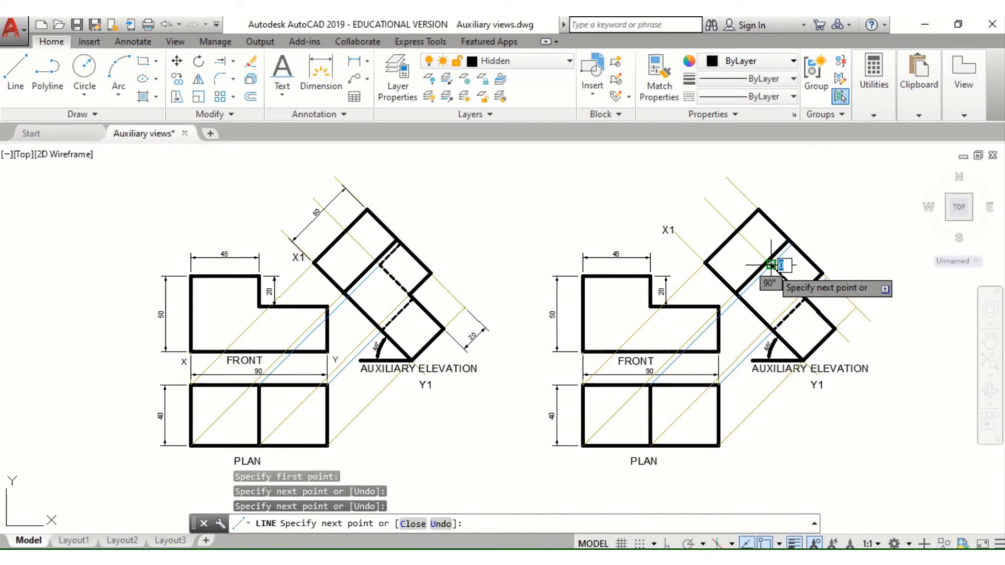
mouse_move(788, 243)
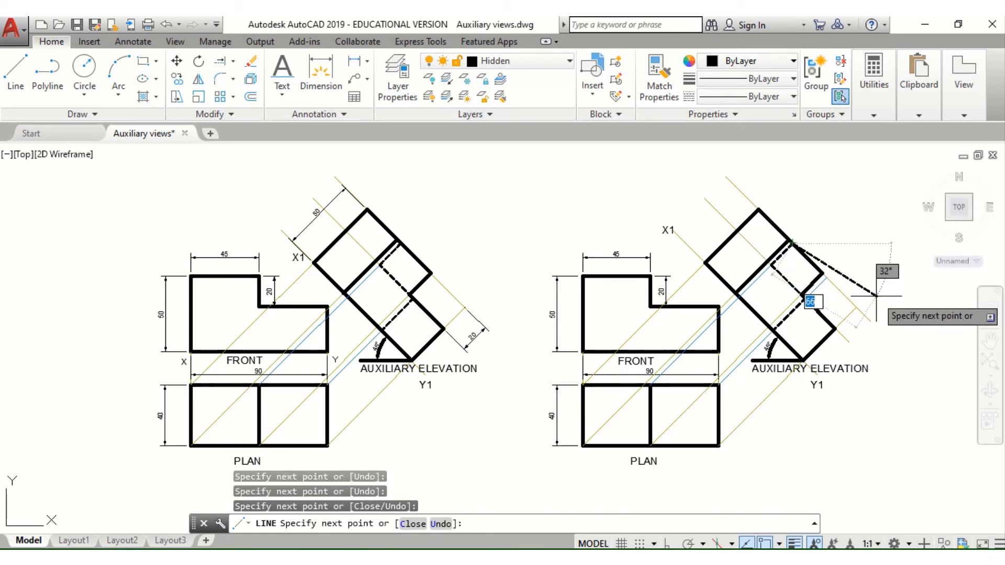
key(Escape)
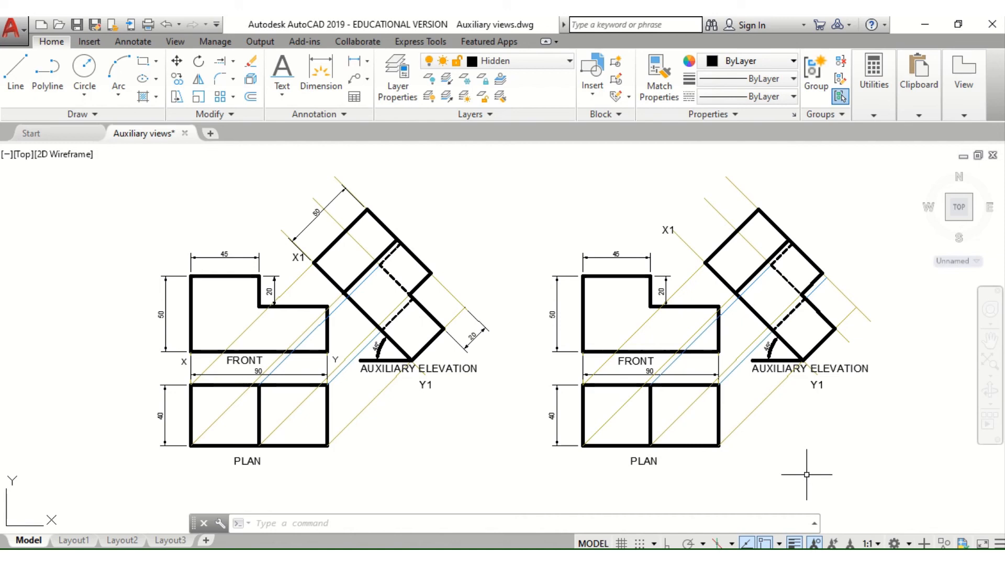
mouse_move(802, 470)
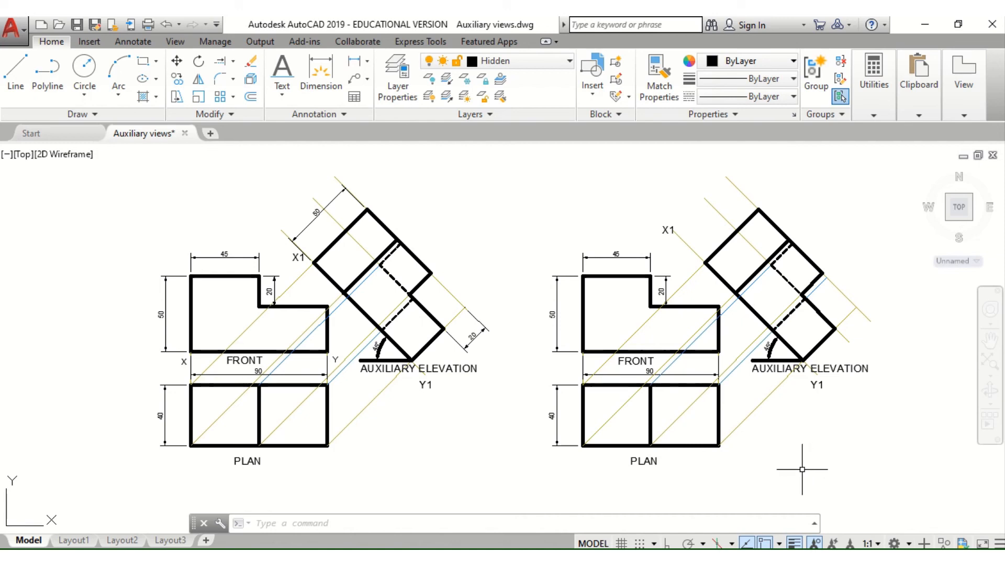
mouse_move(797, 468)
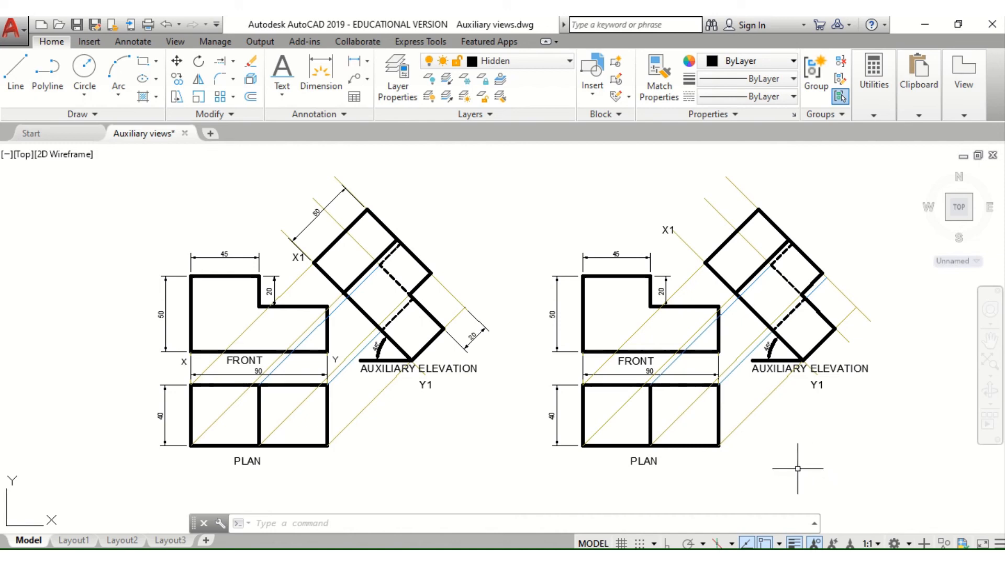